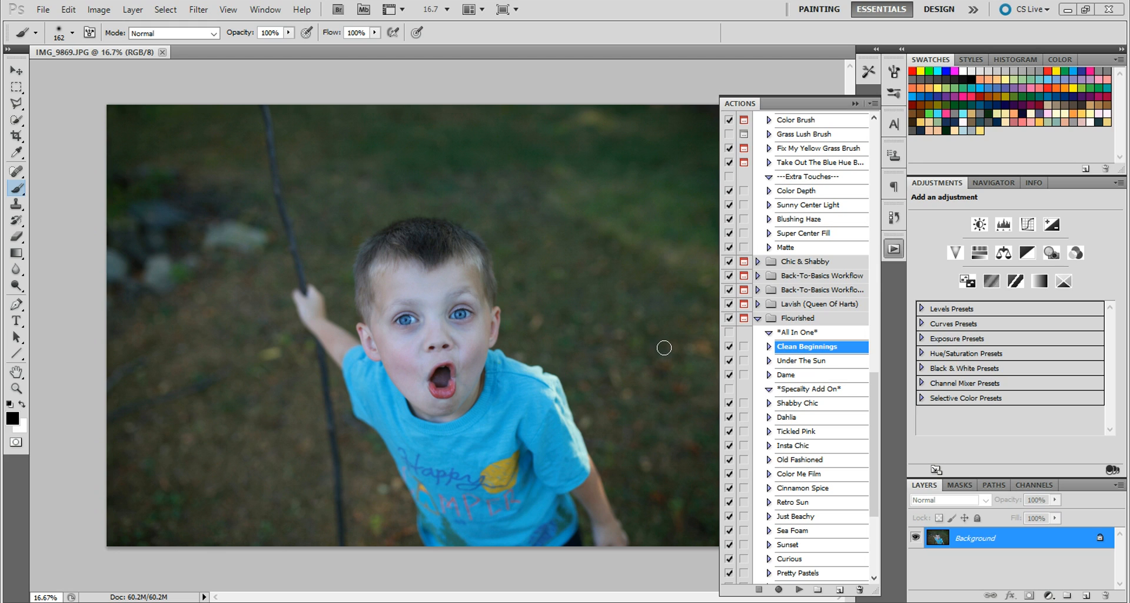
mouse_move(582, 360)
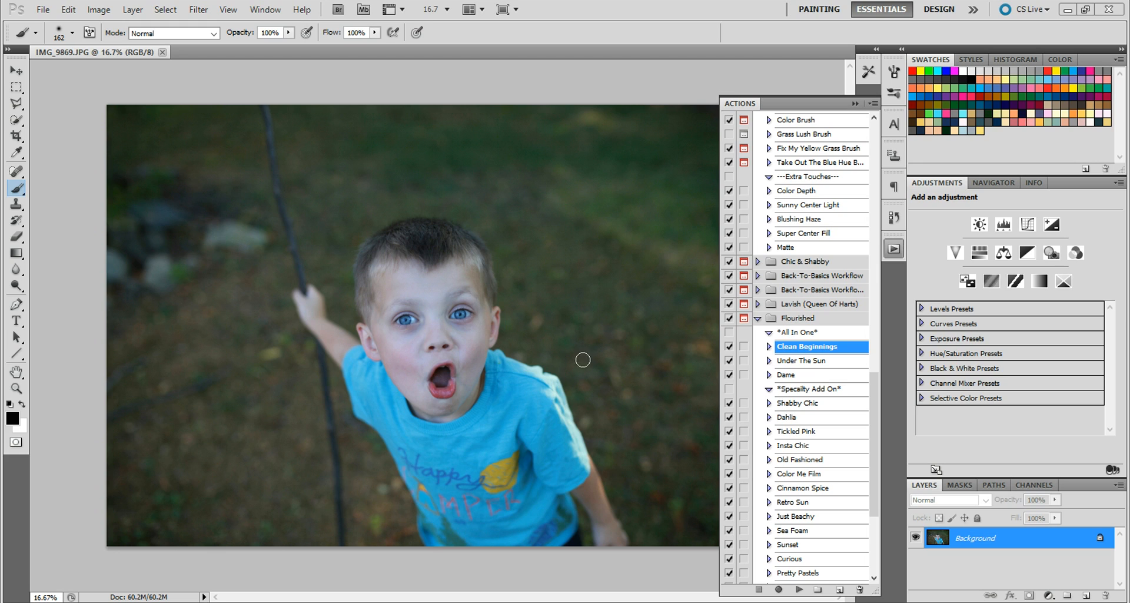
mouse_move(244, 345)
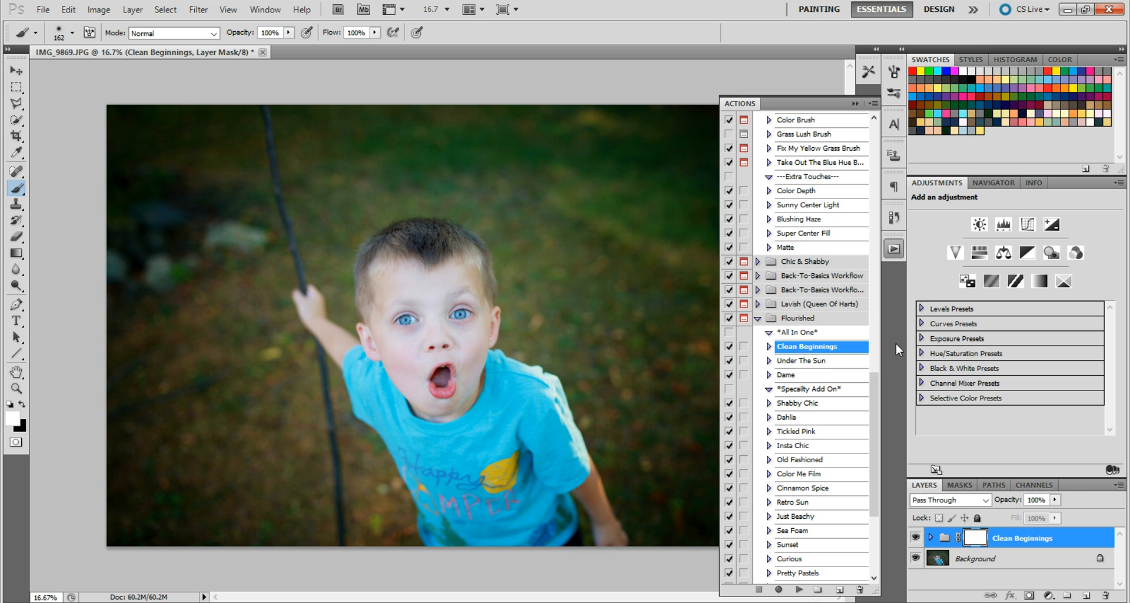
mouse_move(833, 353)
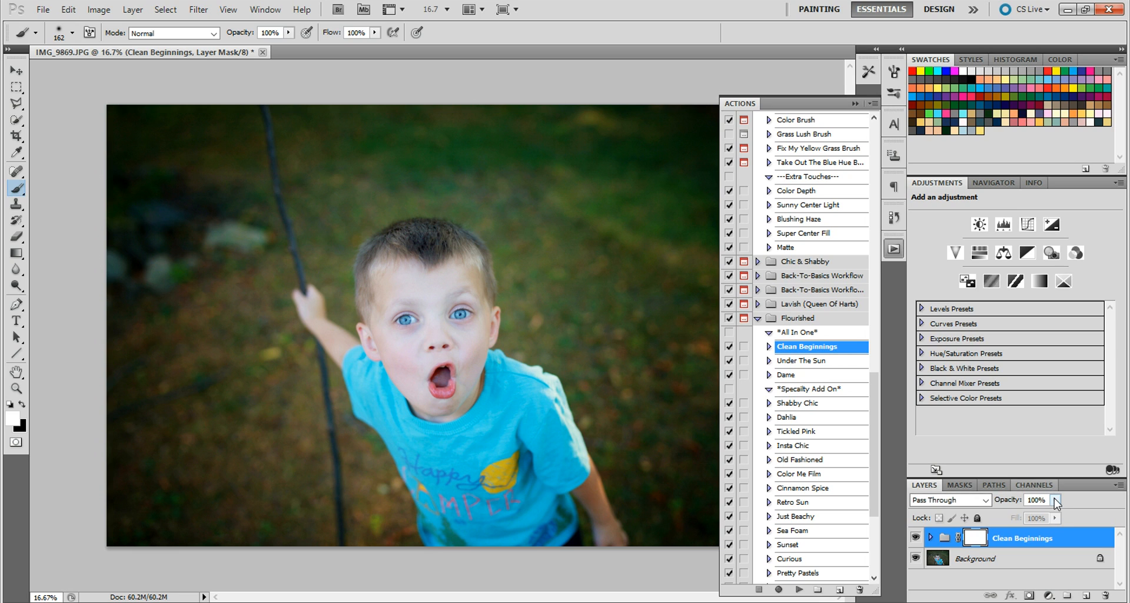
Step: Lower the Clean Beginnings group opacity to about 51%
drag(1055, 500, 998, 517)
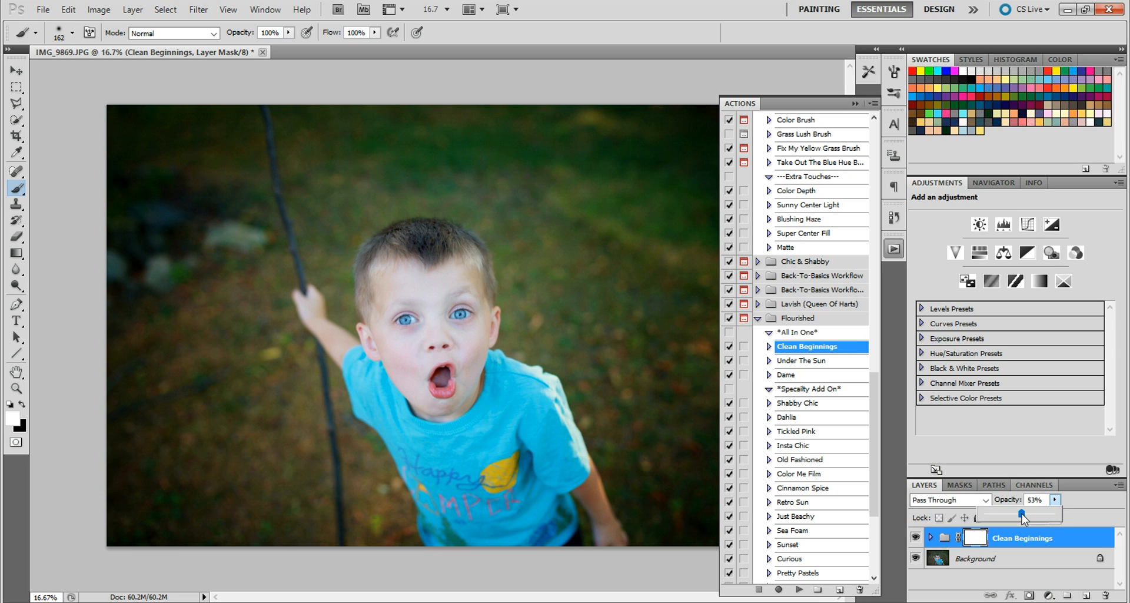
drag(1026, 514, 1020, 513)
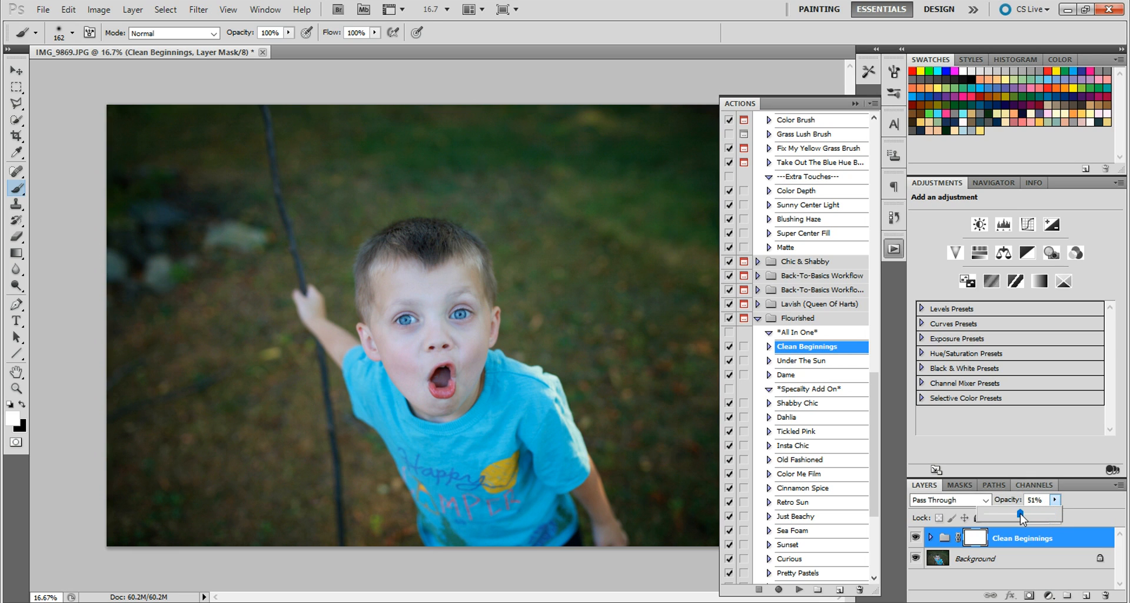
drag(1022, 517, 1018, 516)
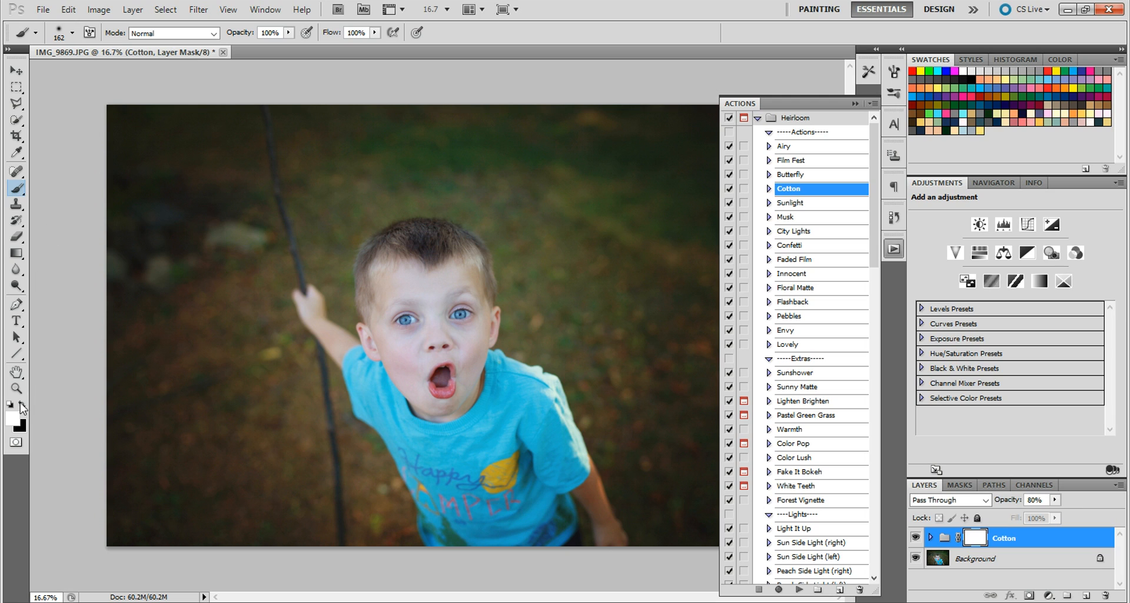
Step: Swap the painting colours and flatten the 80% Cotton look into the background layer
click(88, 32)
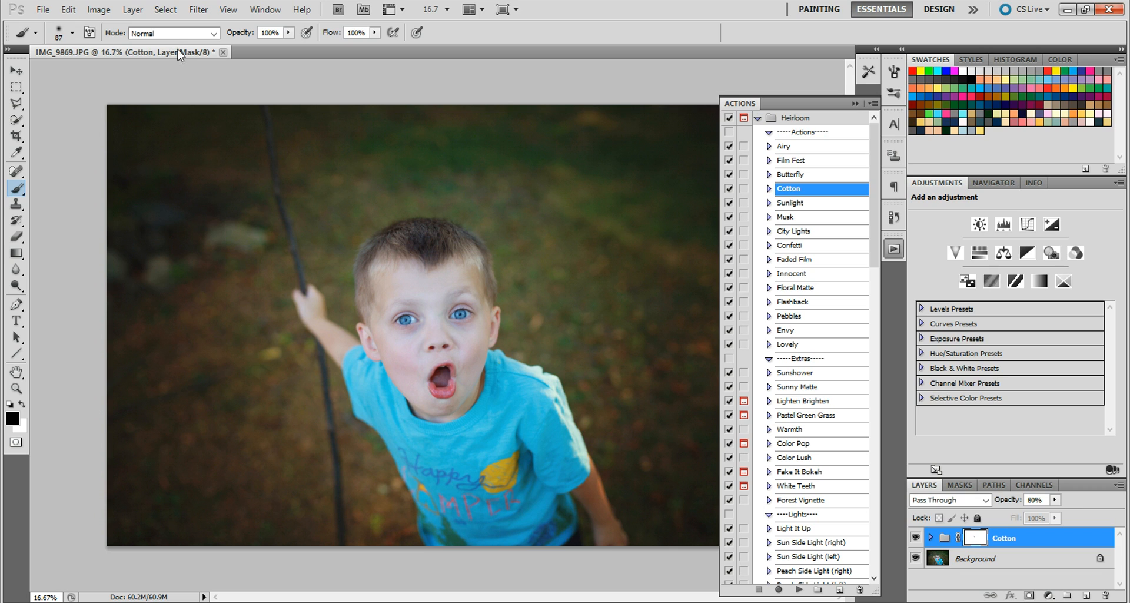
click(125, 9)
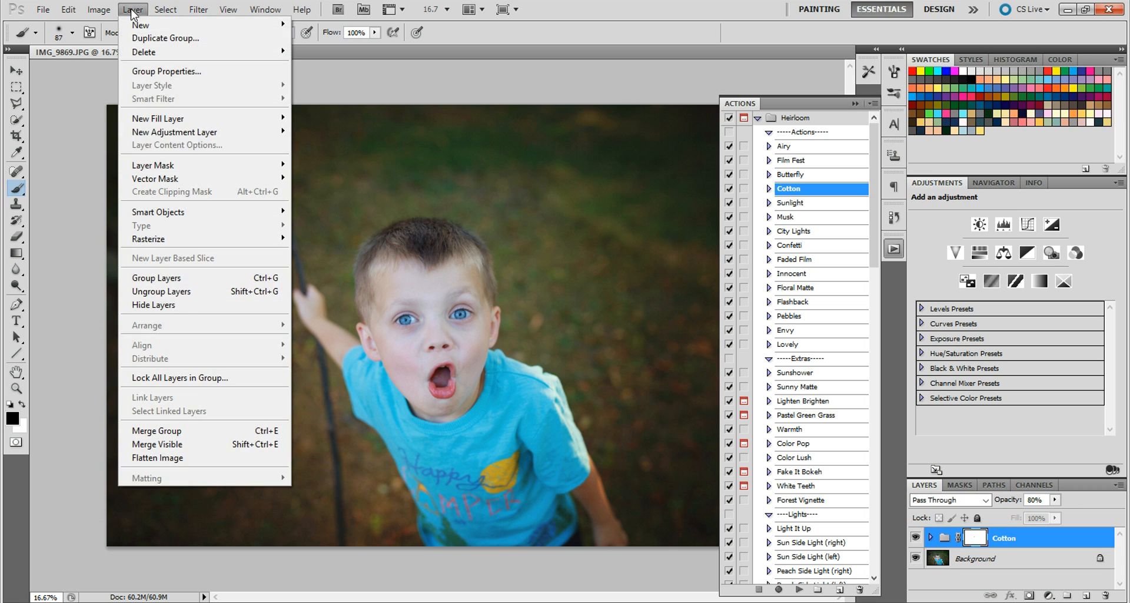
click(157, 458)
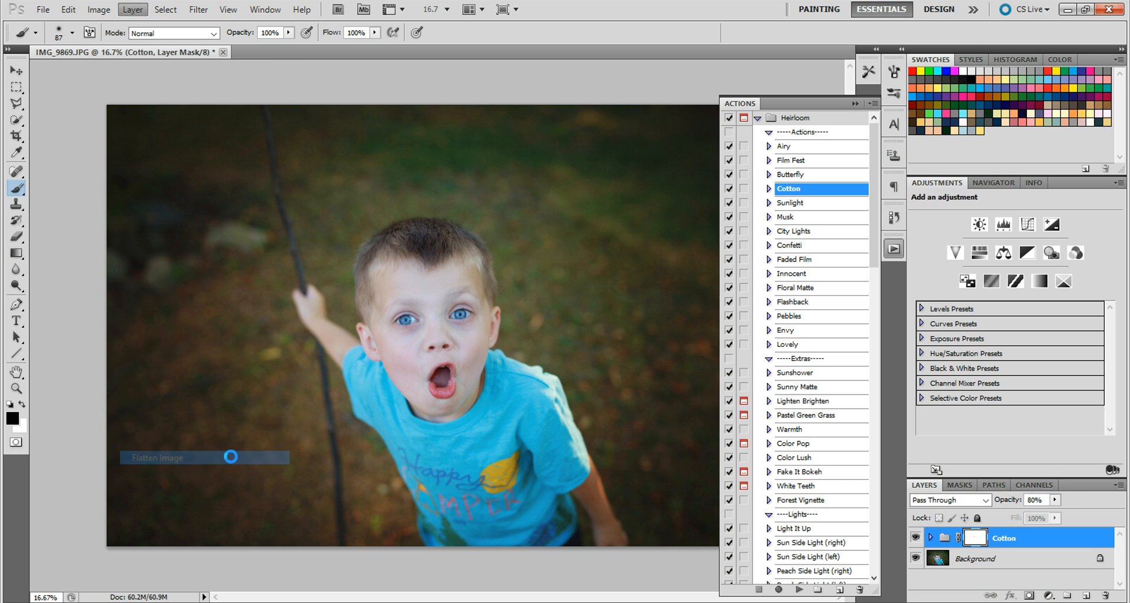
click(231, 457)
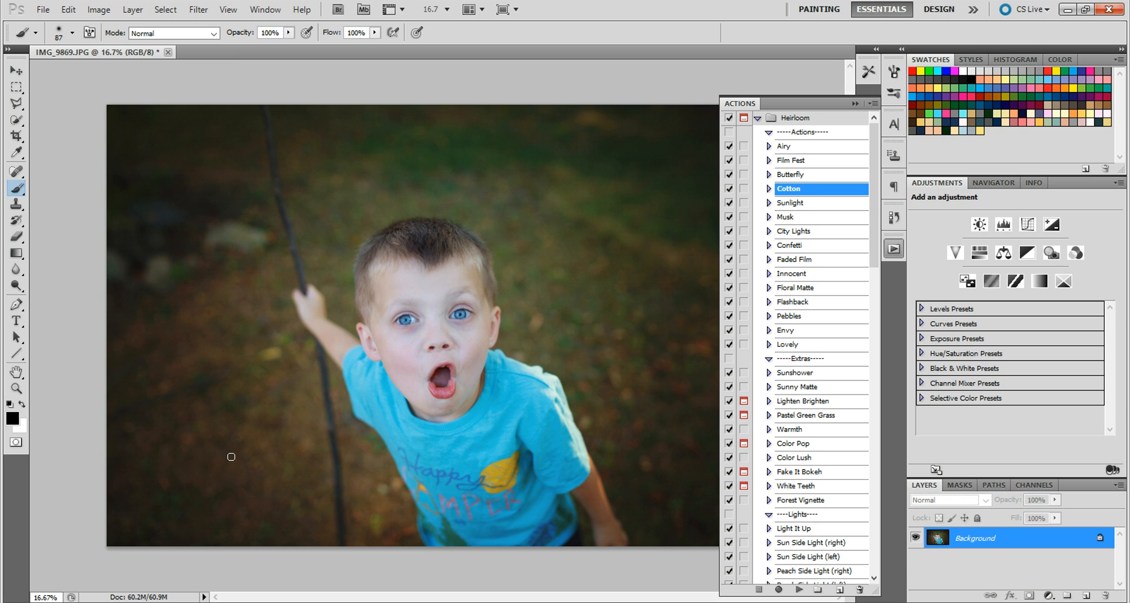
Step: Pick the Warmth action and merge its 75% look into the background
click(790, 429)
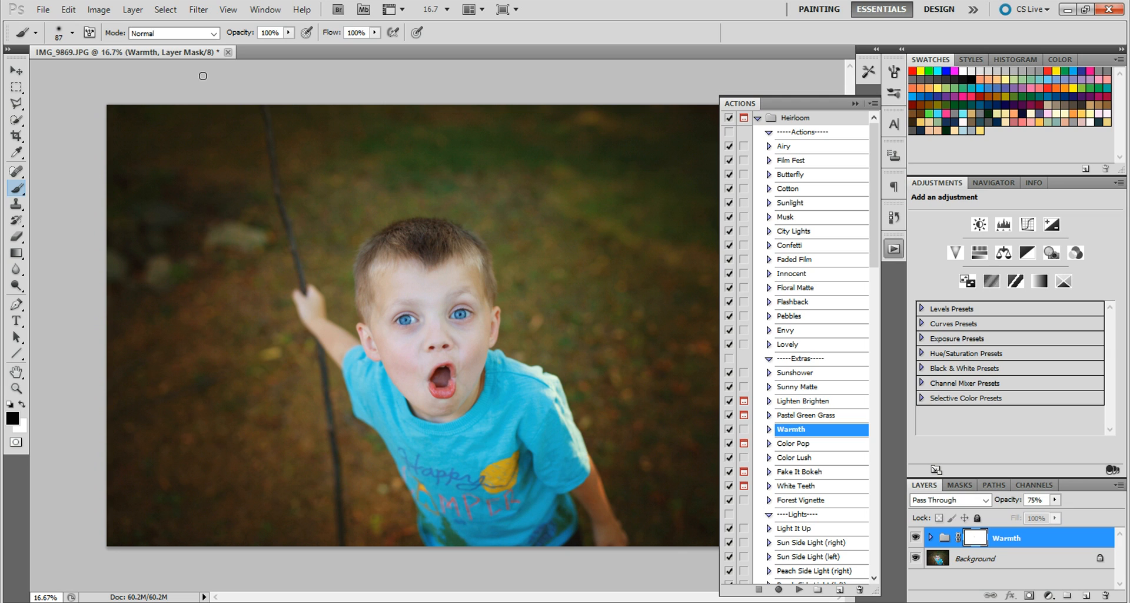
click(123, 13)
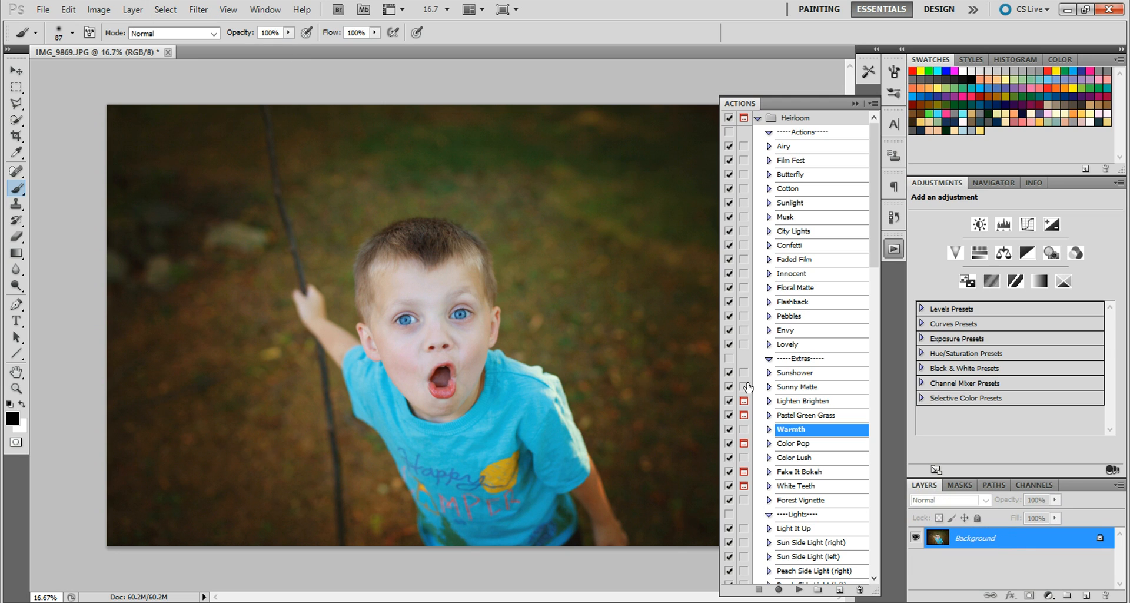
scroll(down, 3)
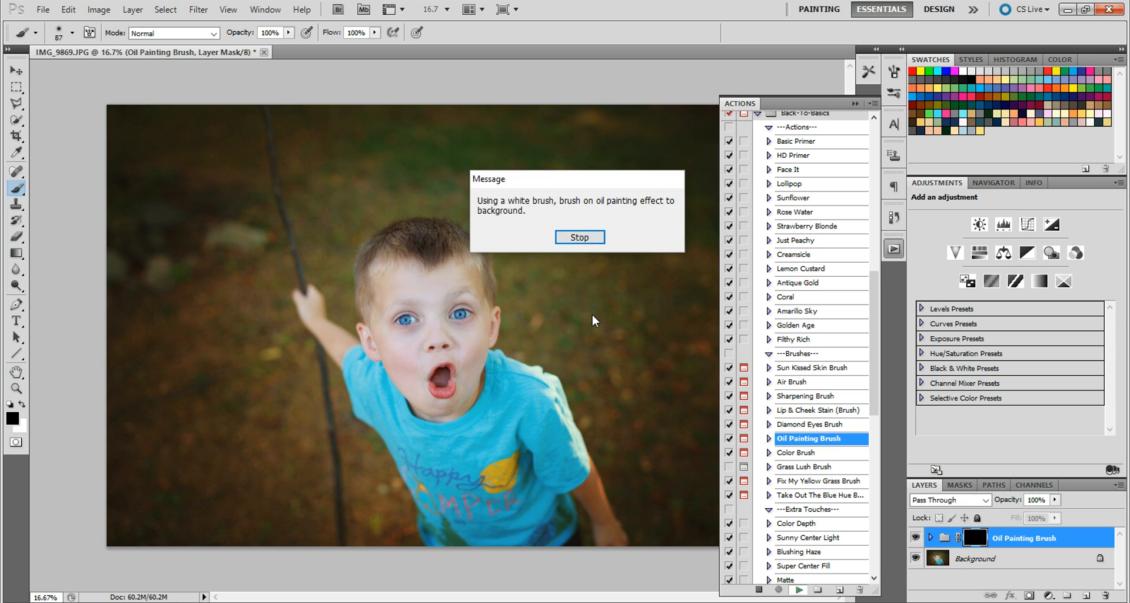
Step: Dismiss the Oil Painting Brush message and collapse the Actions panel to prepare brushing
click(580, 237)
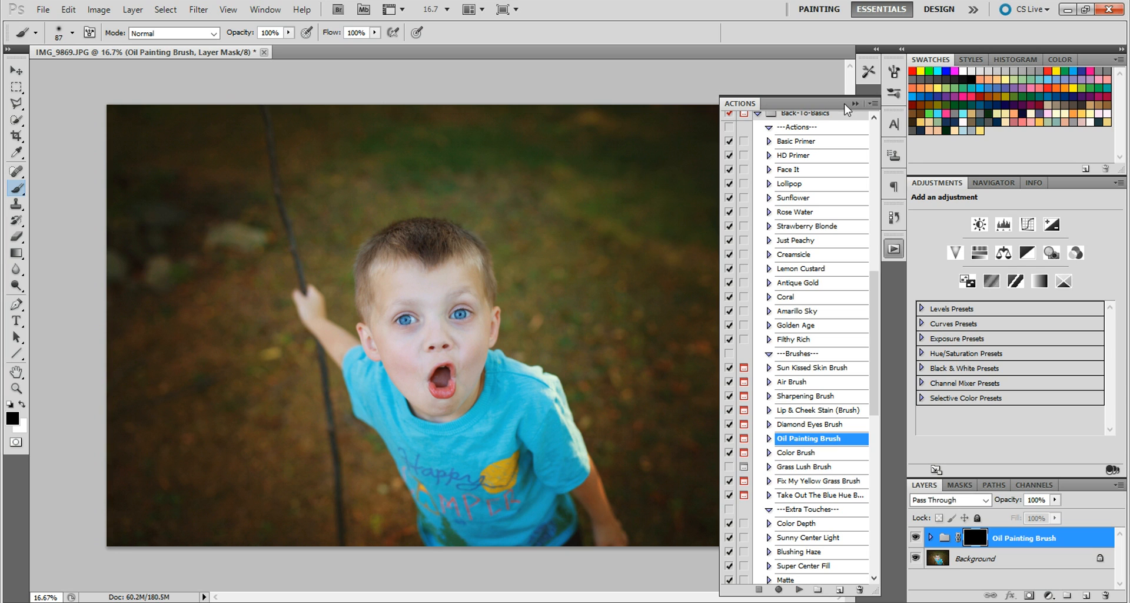
click(873, 104)
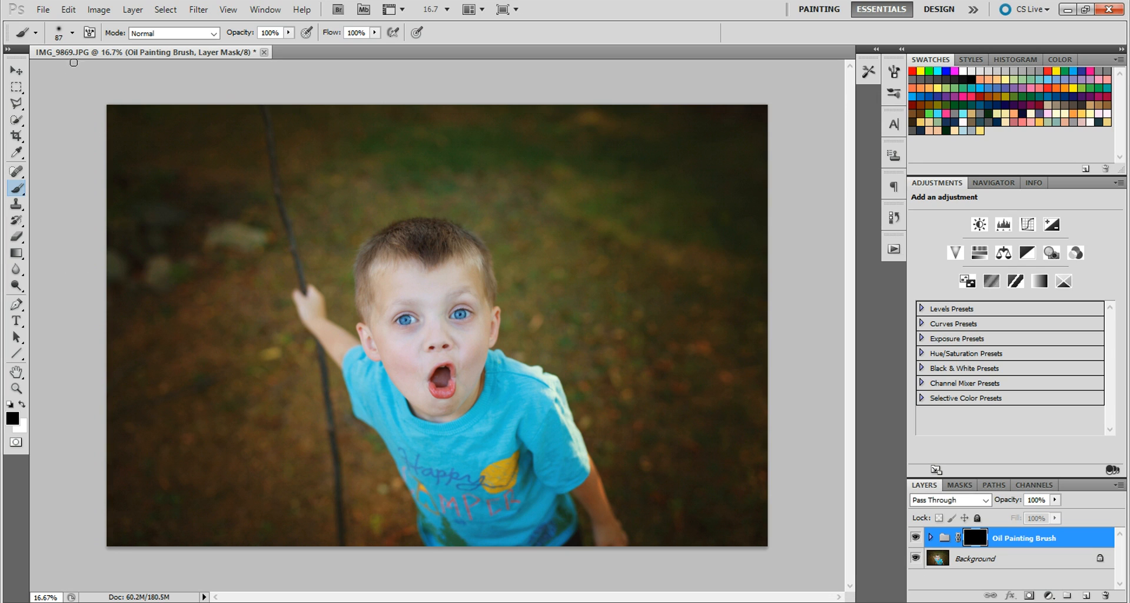
click(68, 31)
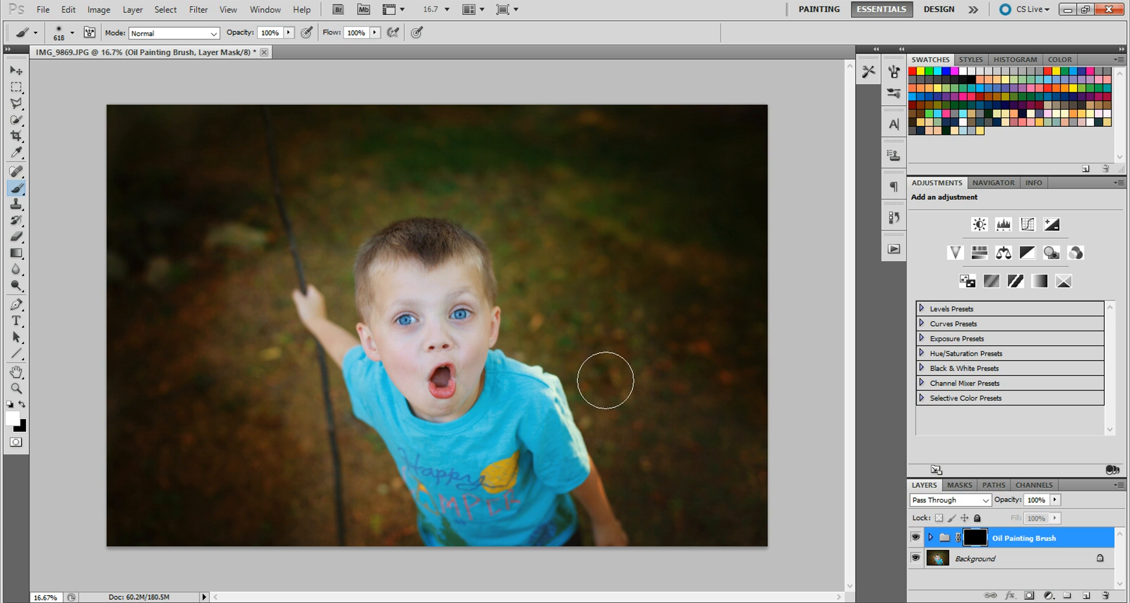
mouse_move(716, 324)
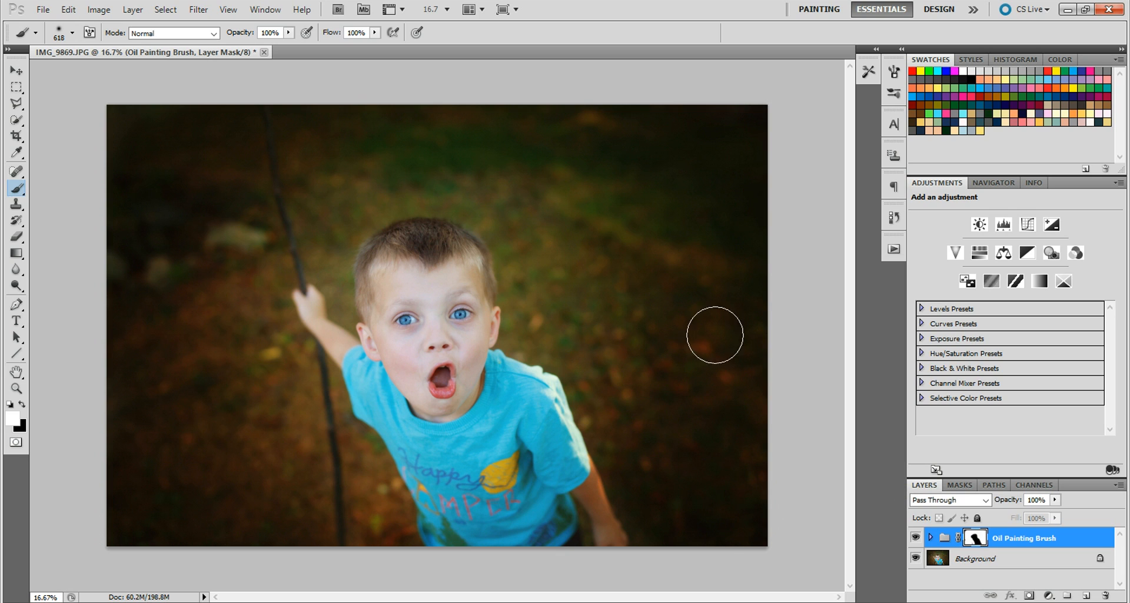
mouse_move(117, 152)
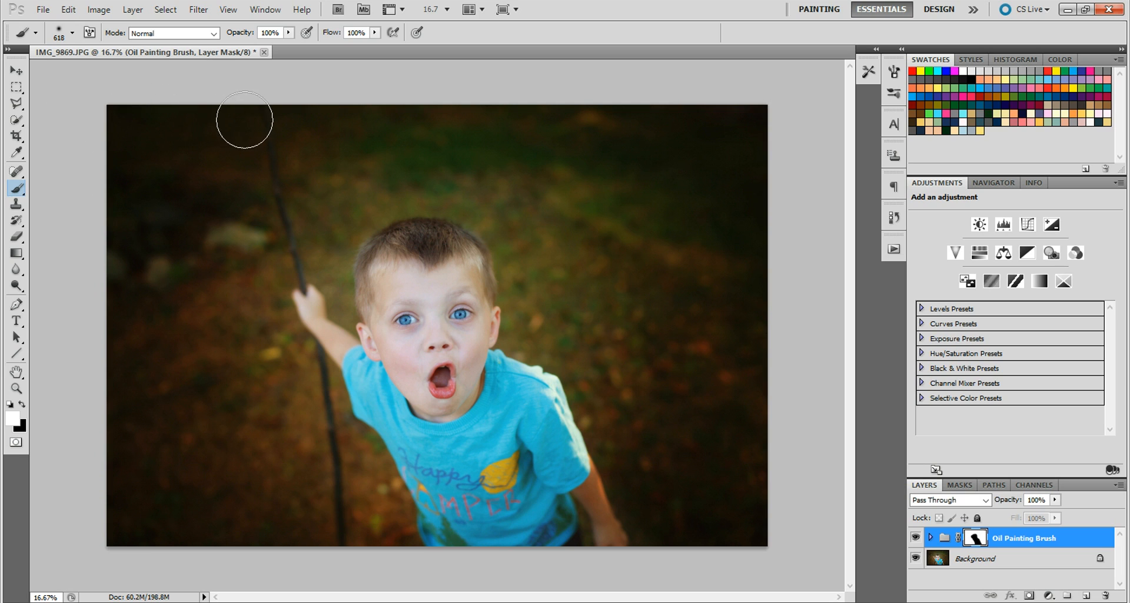
Step: Brush the oil painting effect onto the upper background around the boy
click(69, 34)
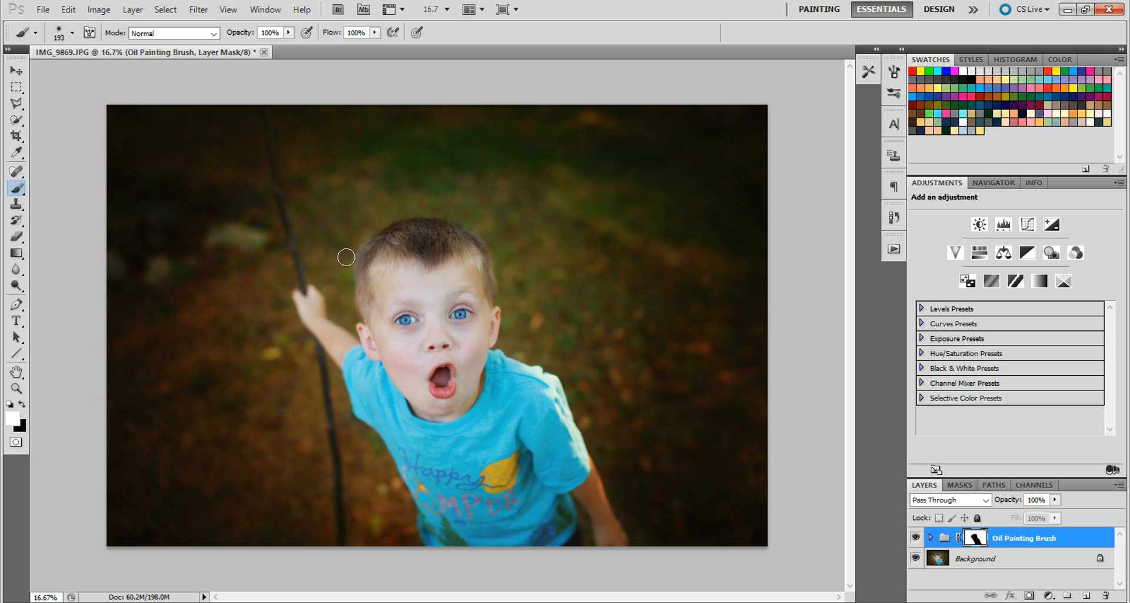
mouse_move(316, 361)
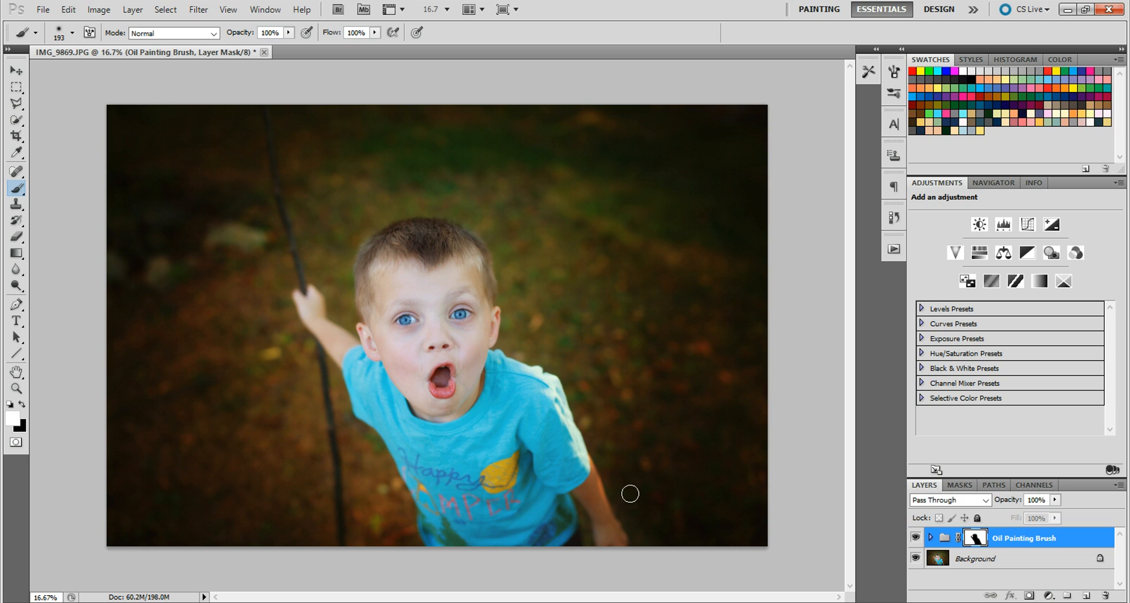
mouse_move(639, 527)
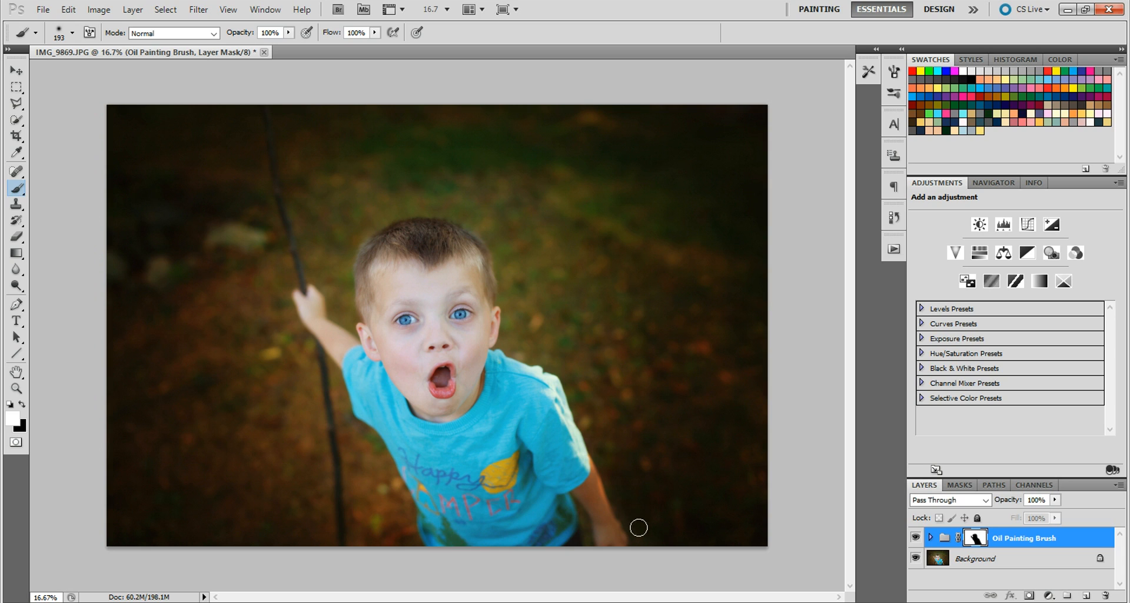
mouse_move(506, 359)
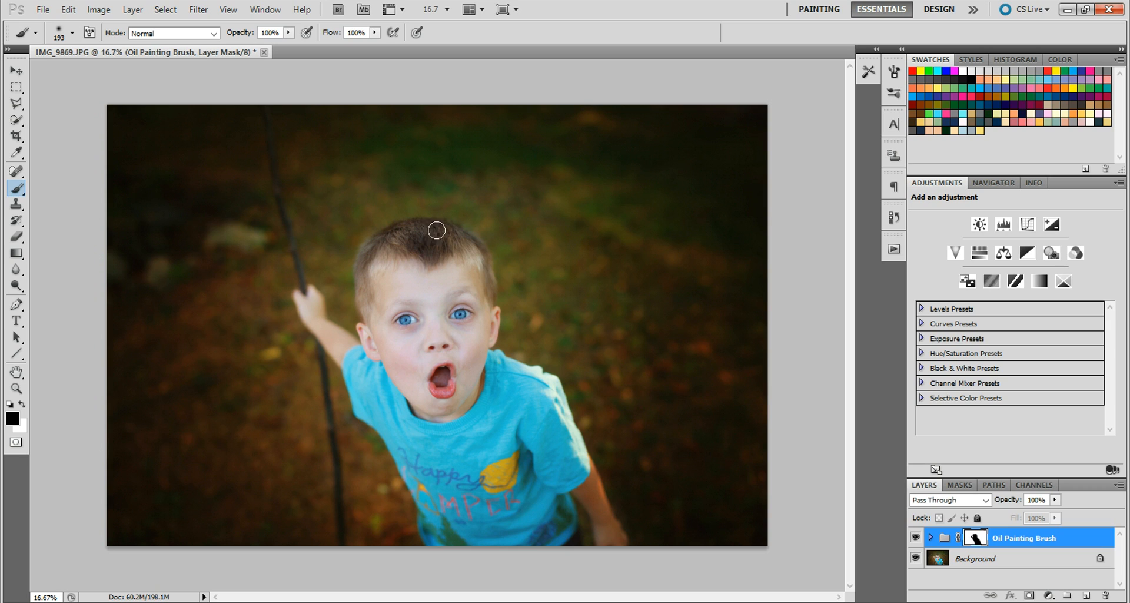
mouse_move(385, 250)
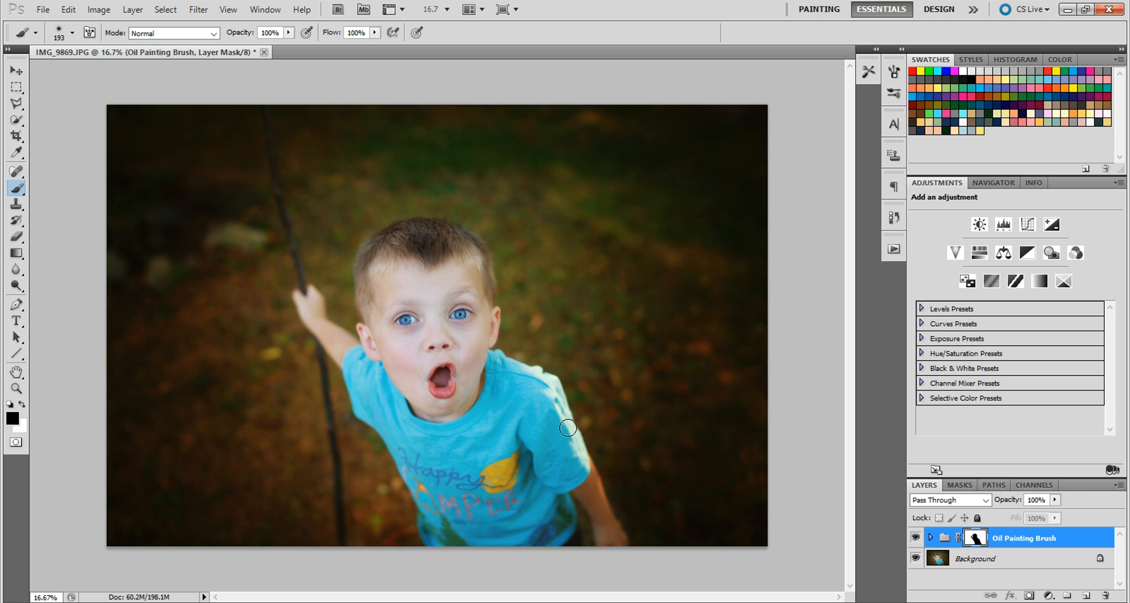
mouse_move(486, 305)
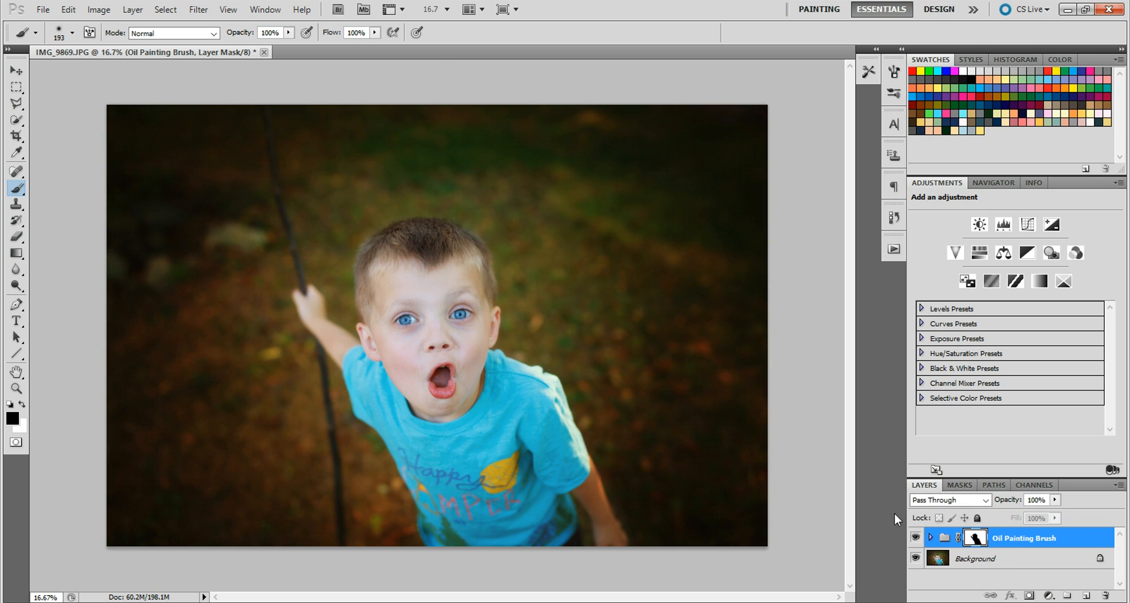
Step: Flatten the oil painting effect into the background and reopen the Back-To-Basics actions list
click(124, 11)
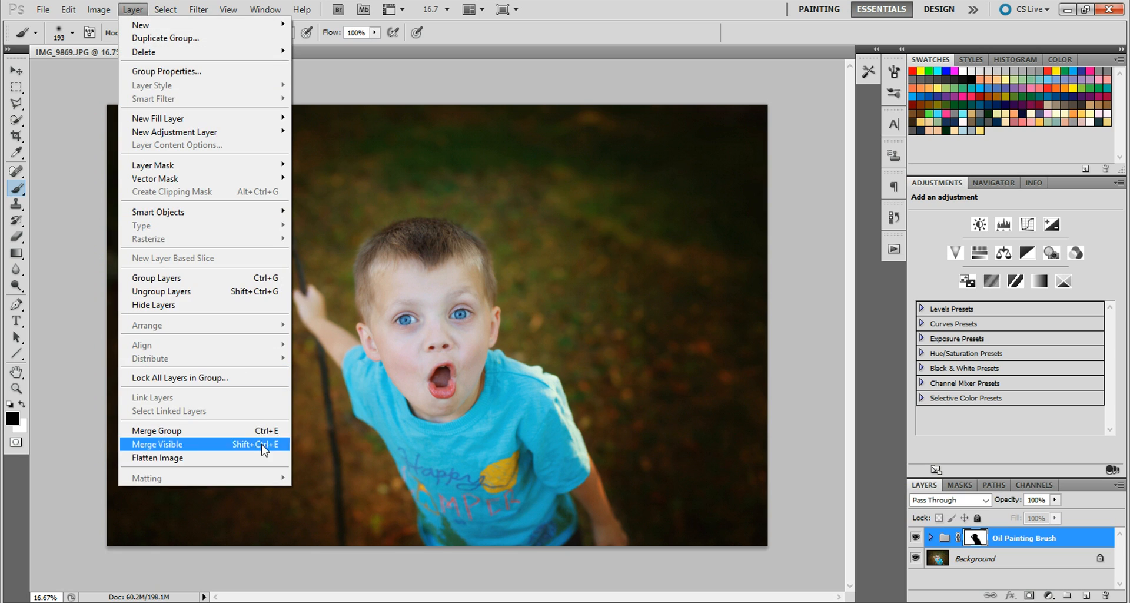
click(169, 444)
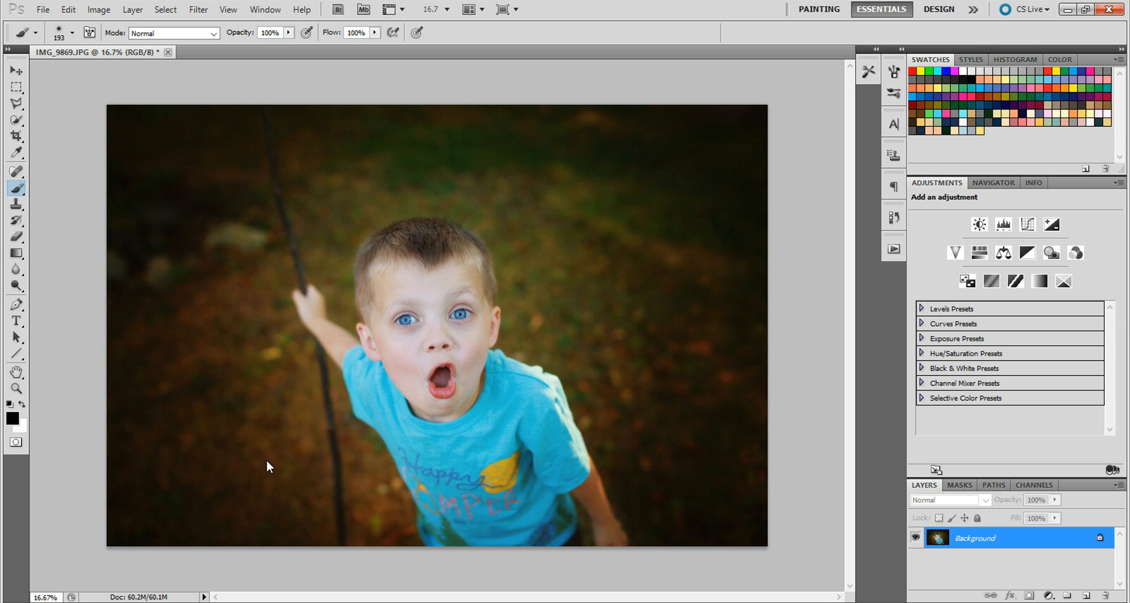
click(893, 248)
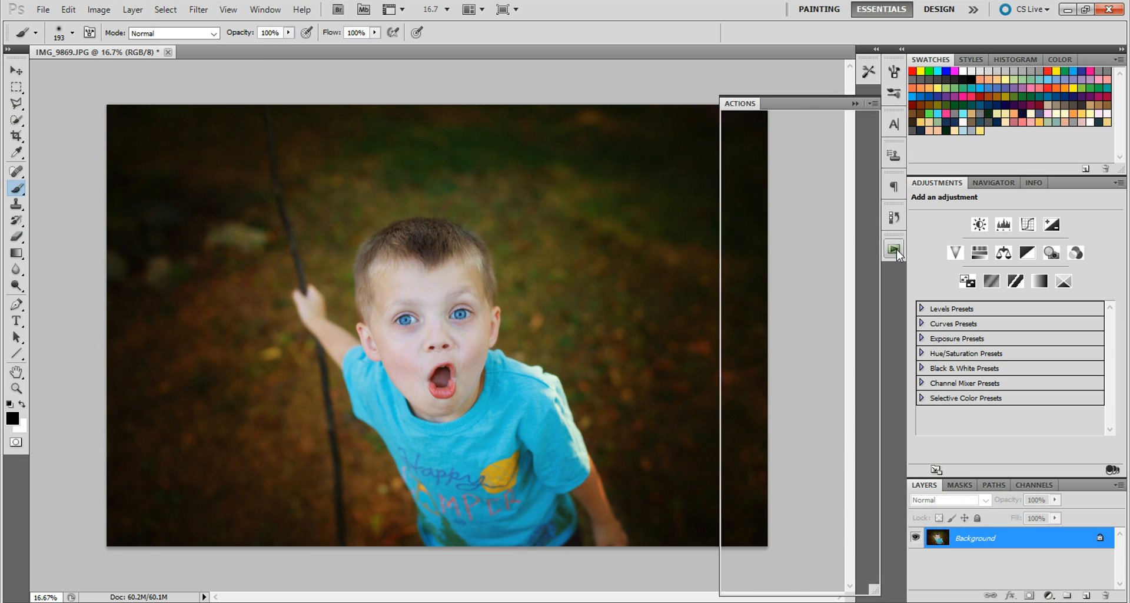
click(893, 247)
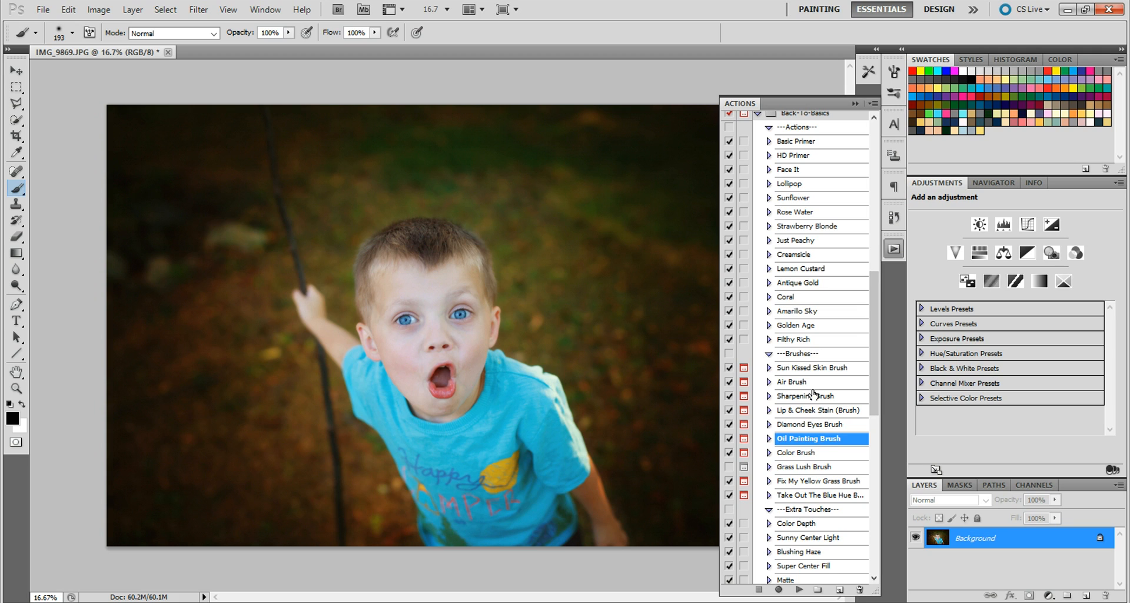
Step: Select the Air Brush action and play it
click(797, 381)
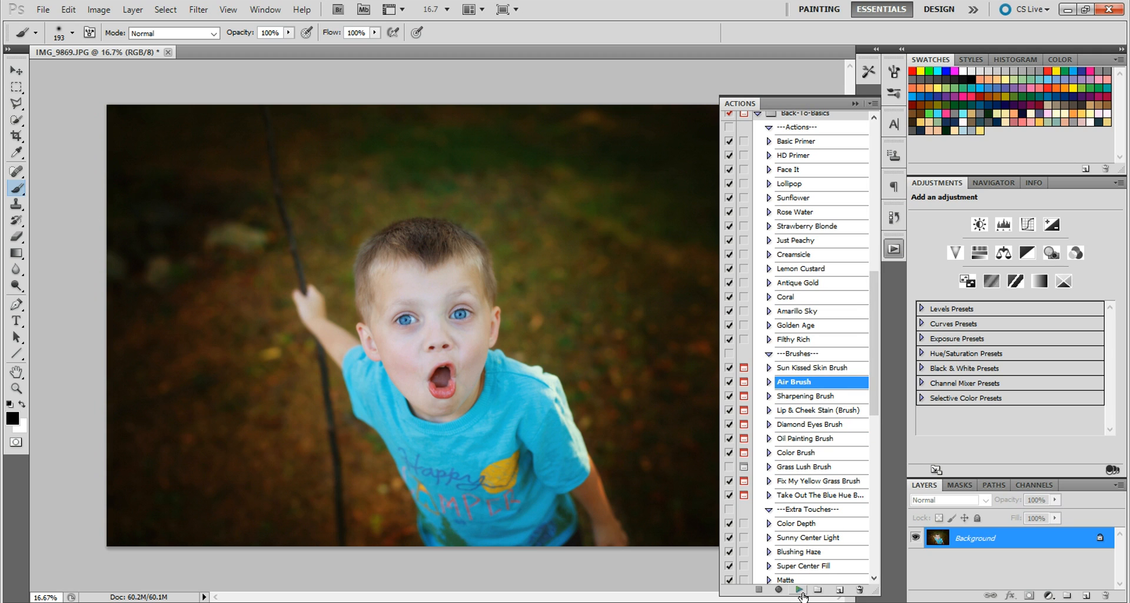
click(794, 591)
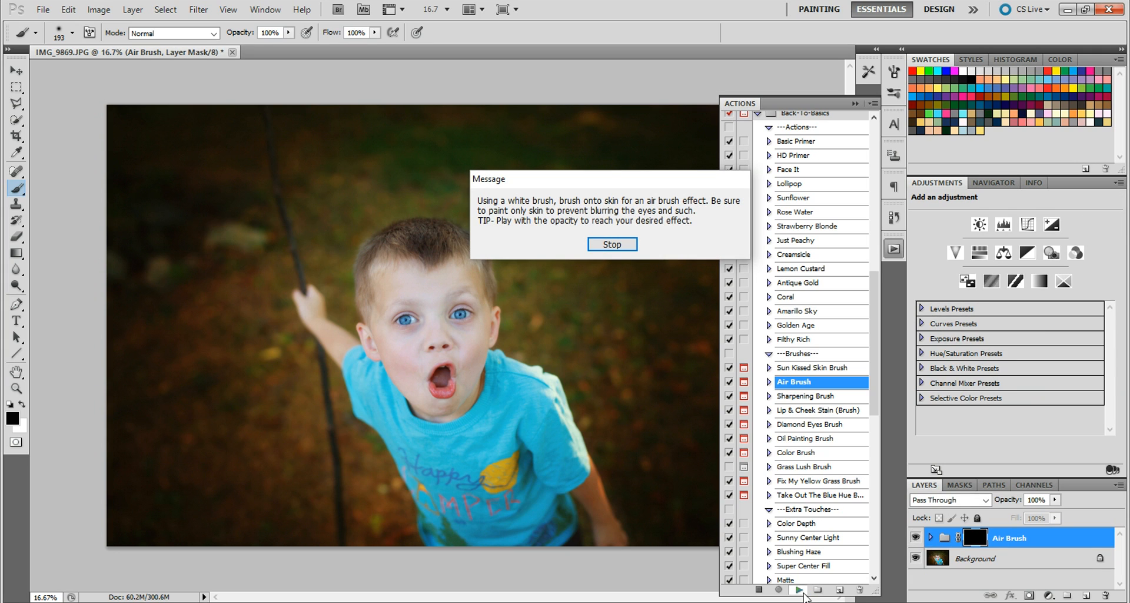
Step: Dismiss the Air Brush message, paint smoothing onto the skin, then flatten the image
click(612, 244)
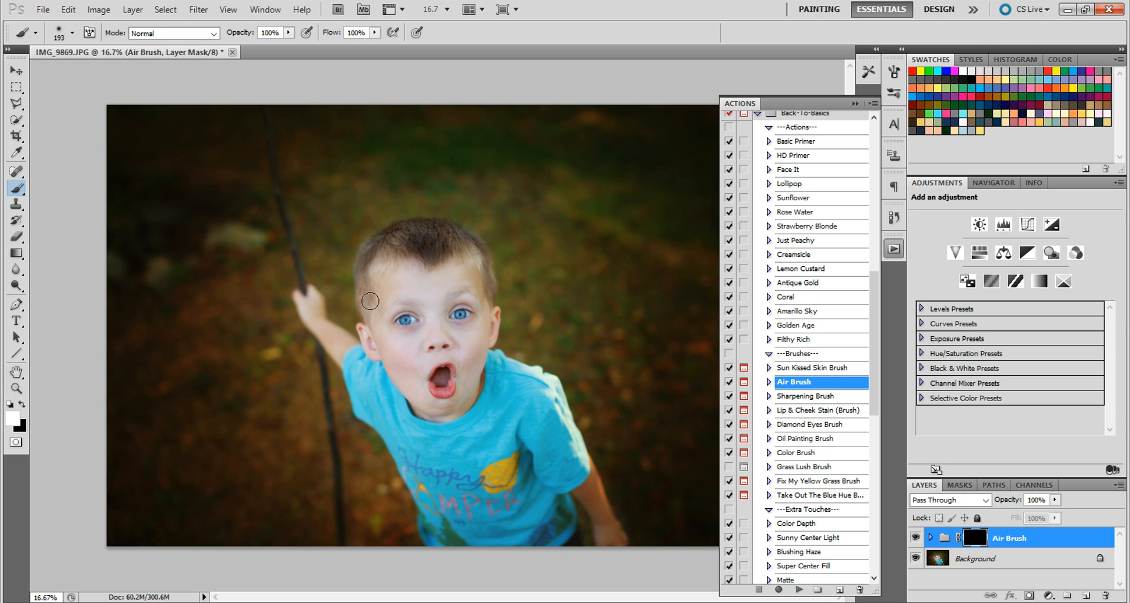
mouse_move(443, 283)
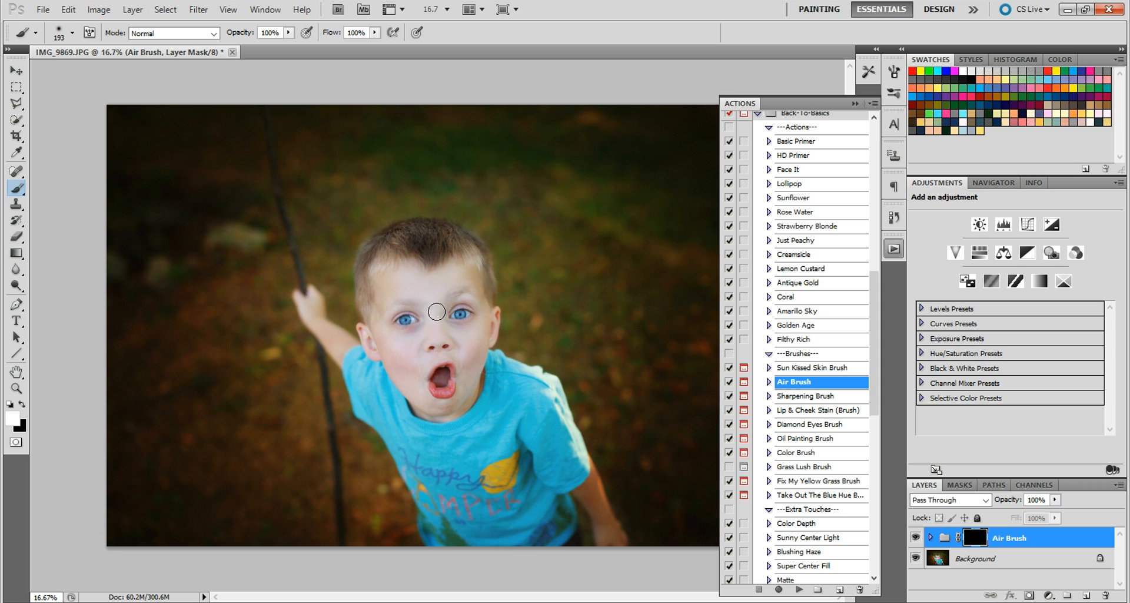
mouse_move(411, 362)
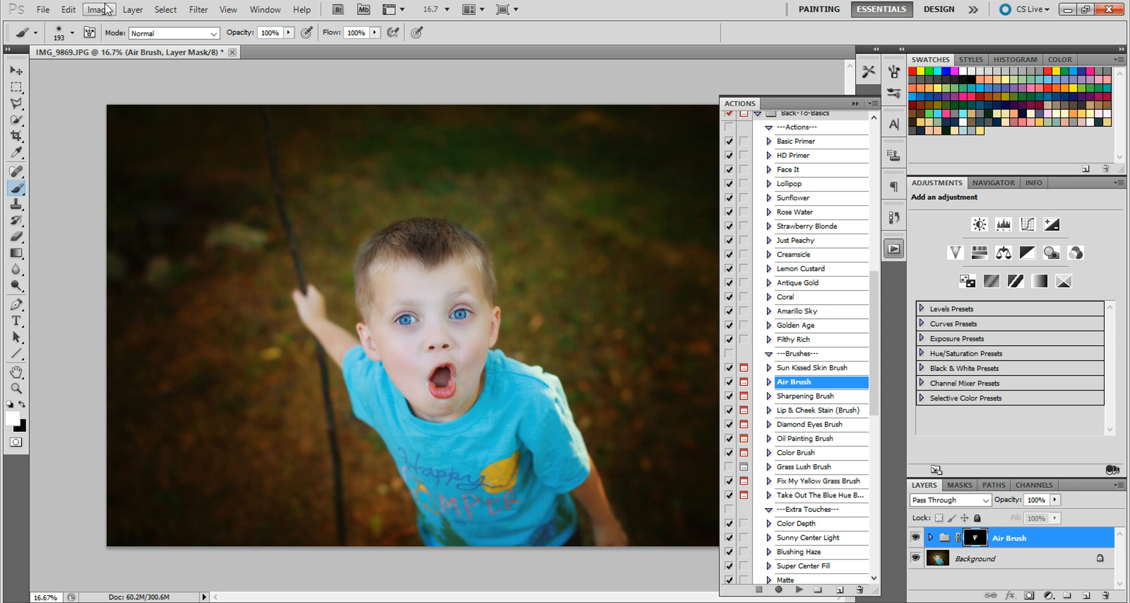
click(69, 32)
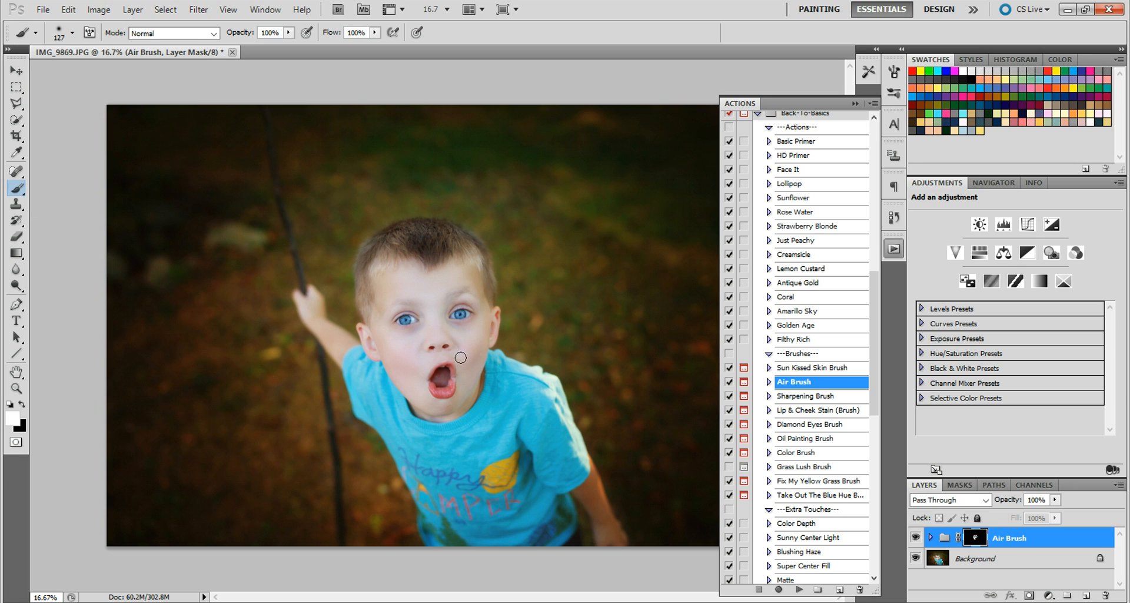
mouse_move(468, 331)
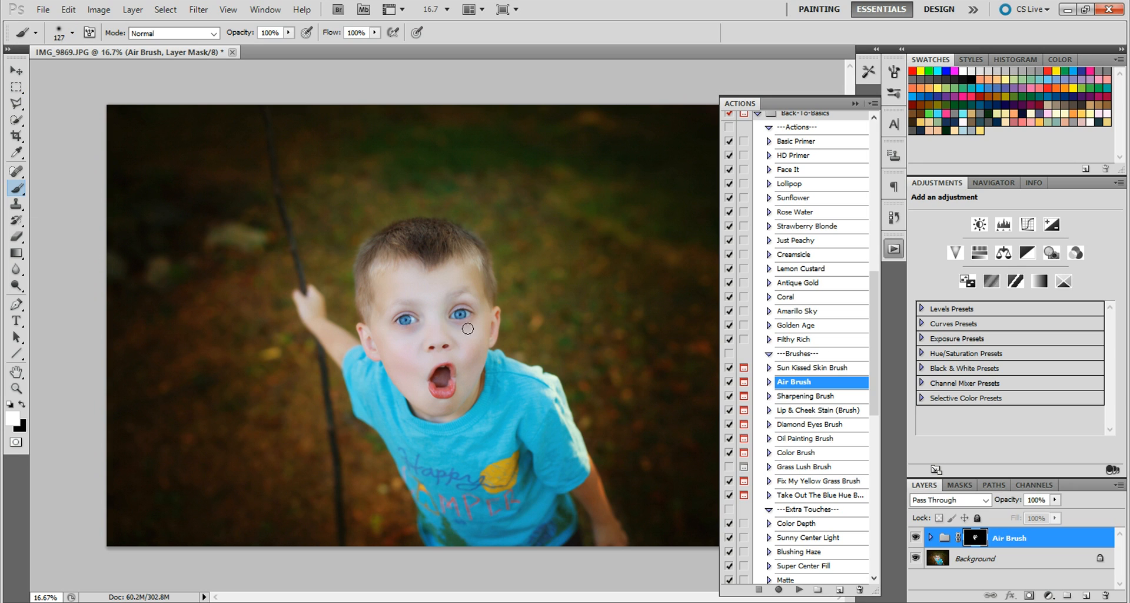
mouse_move(430, 327)
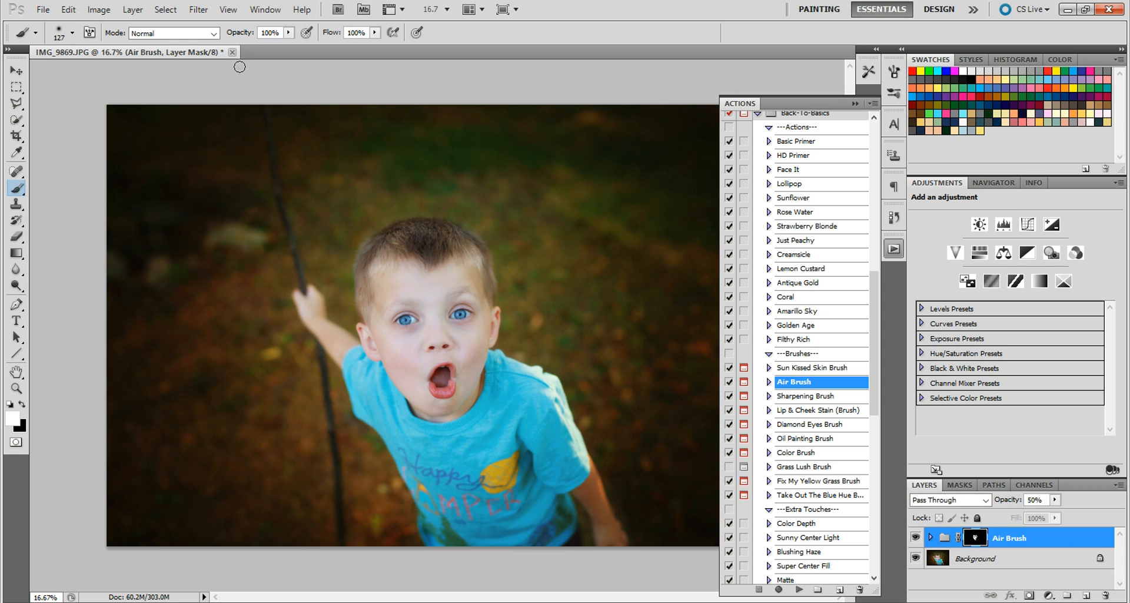
click(123, 12)
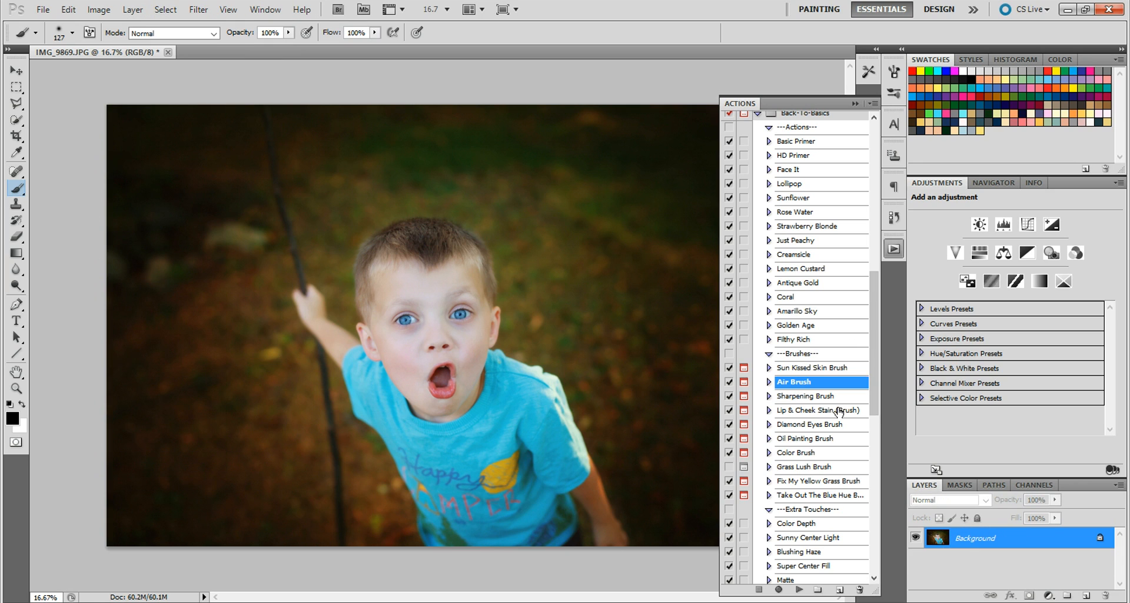
Step: Run the Sharpening Brush action, paint over the eyes, and flatten into the background
click(804, 395)
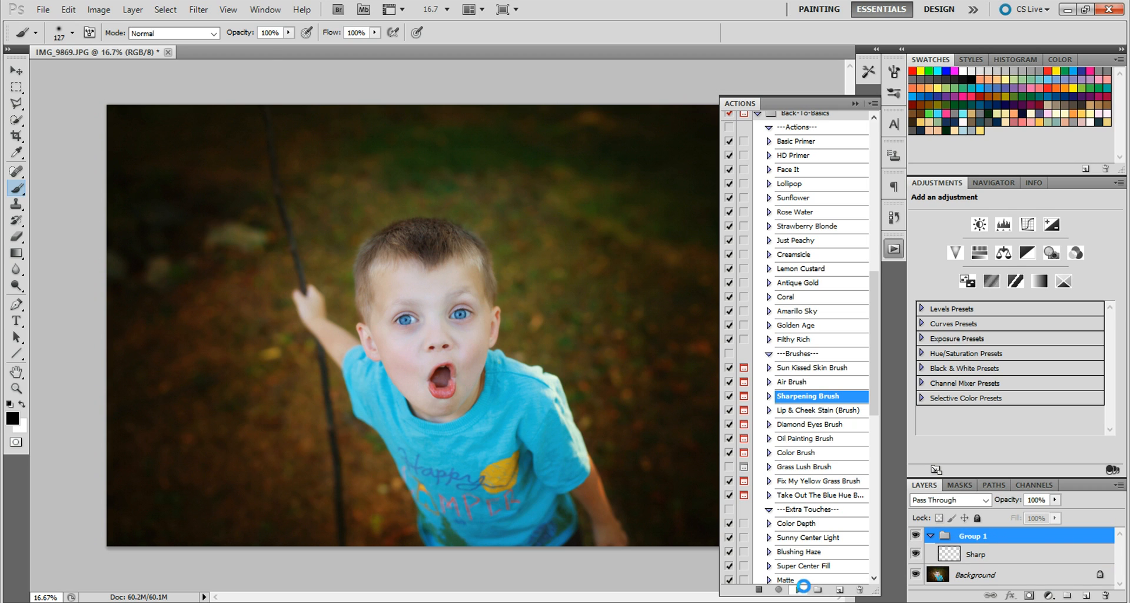
click(796, 589)
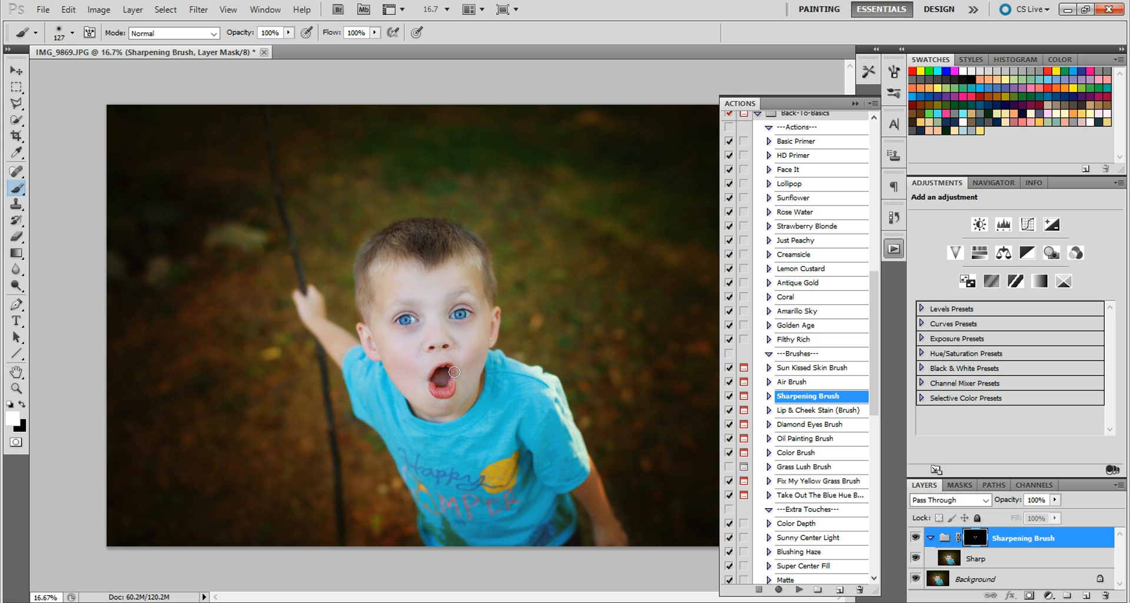
mouse_move(452, 389)
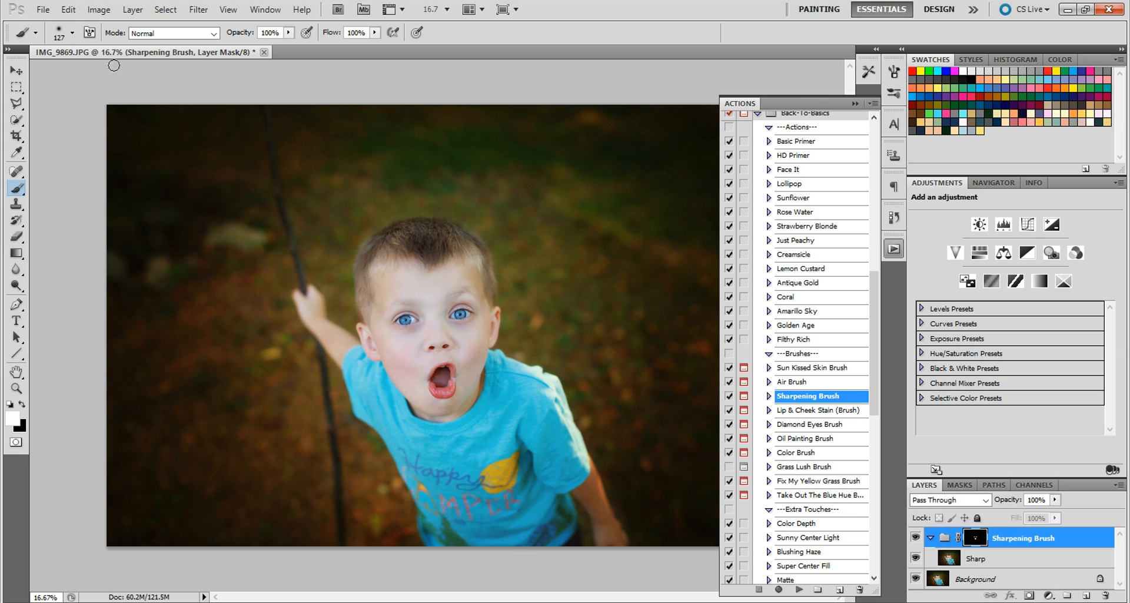
click(72, 30)
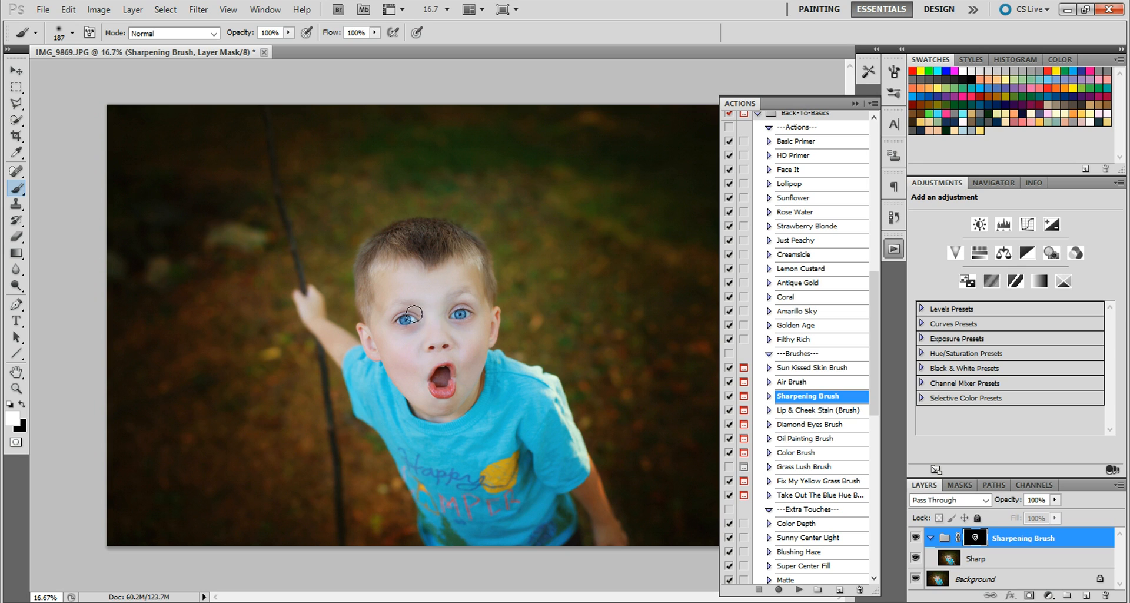
mouse_move(438, 365)
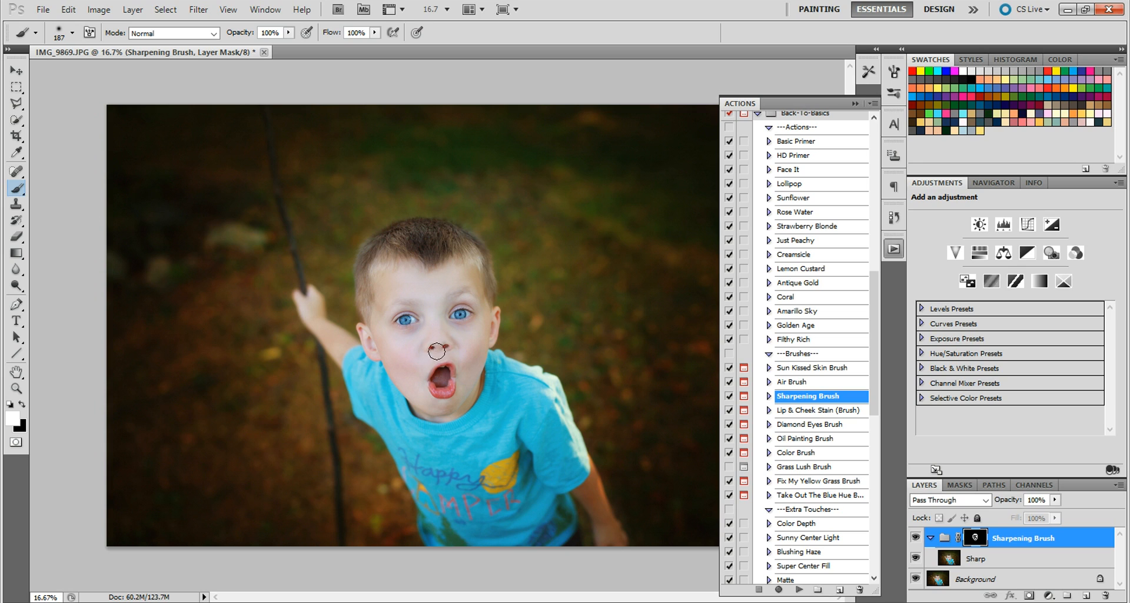
click(124, 14)
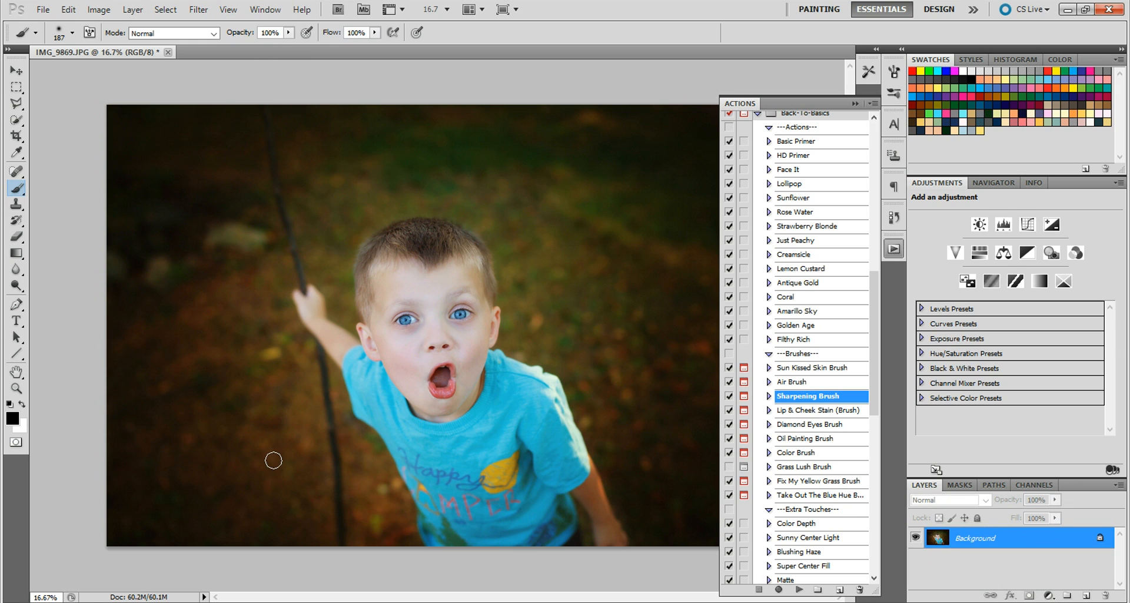
Step: Scroll to the Matte action in the Actions panel and play it
scroll(down, 3)
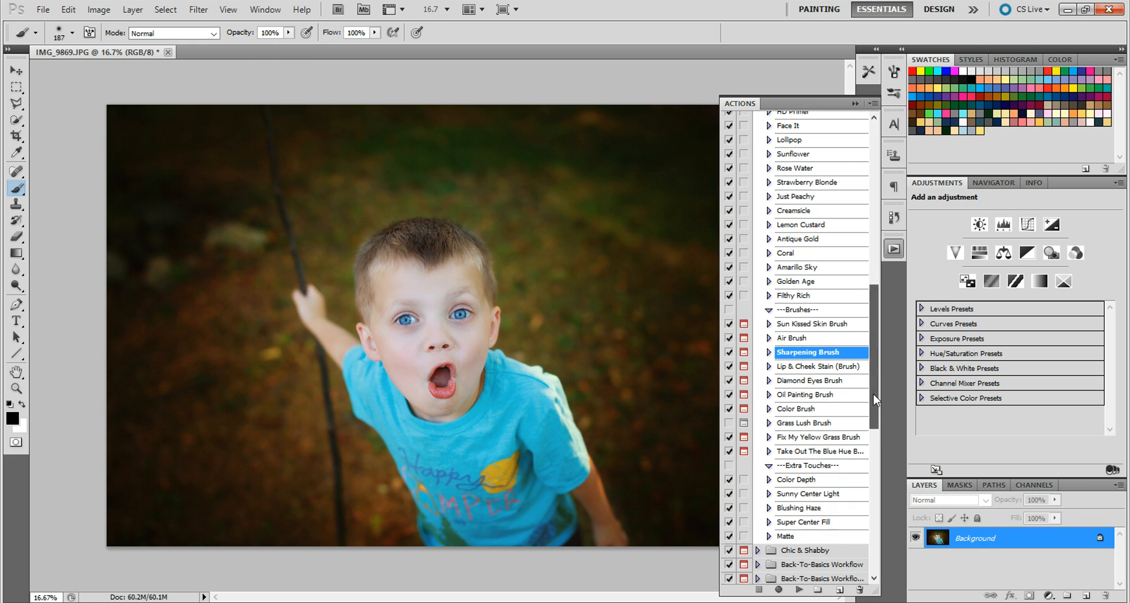
click(796, 535)
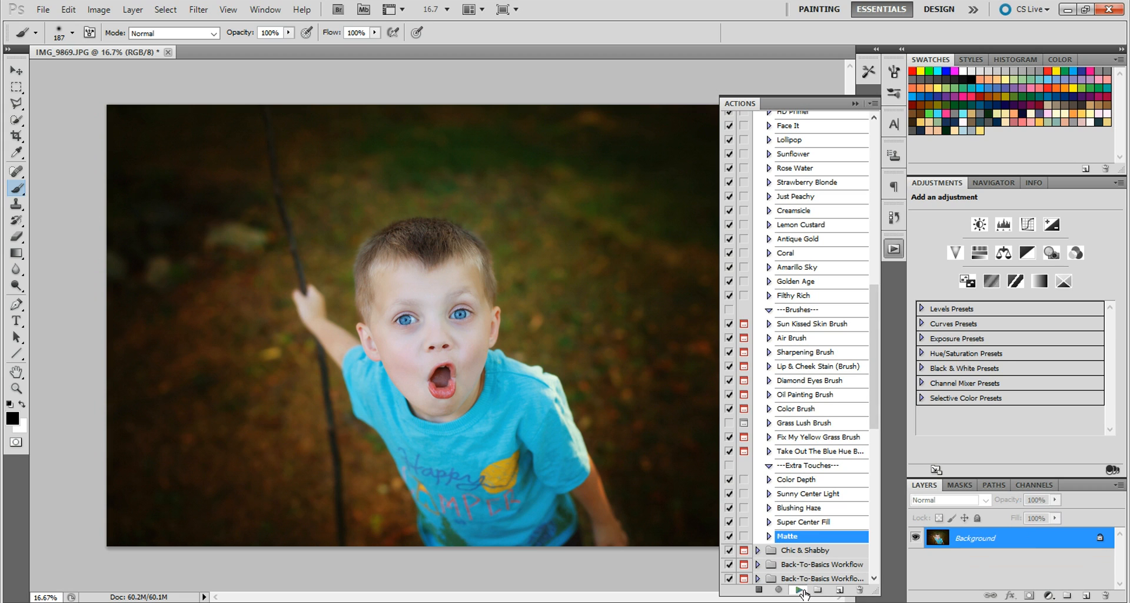
click(796, 589)
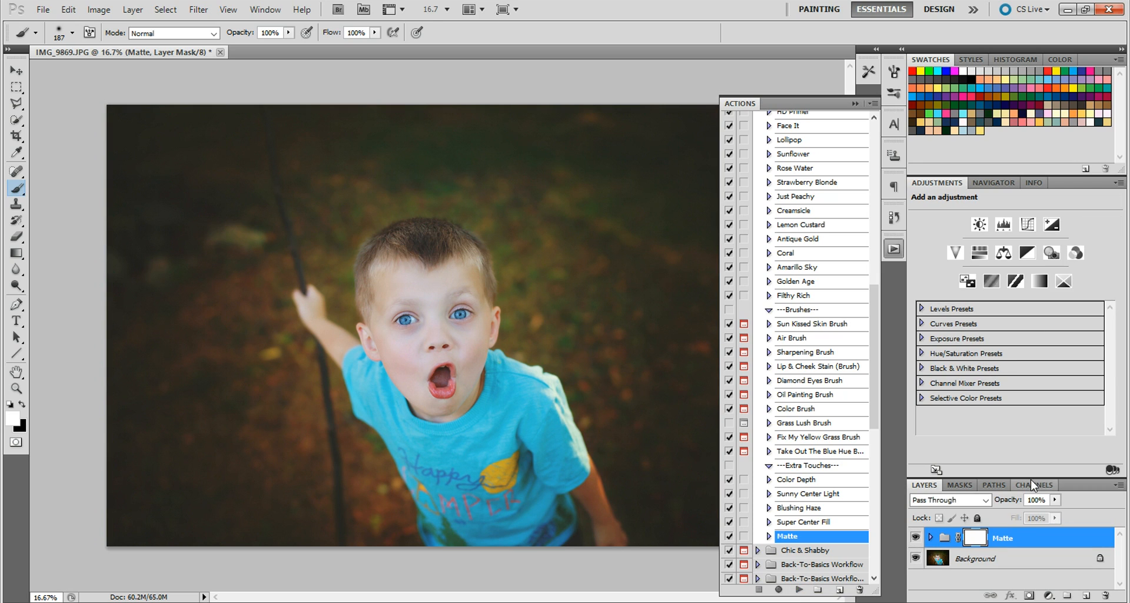
Step: Lower the Matte group's opacity to 51% to soften the background matte
drag(1053, 517, 1025, 517)
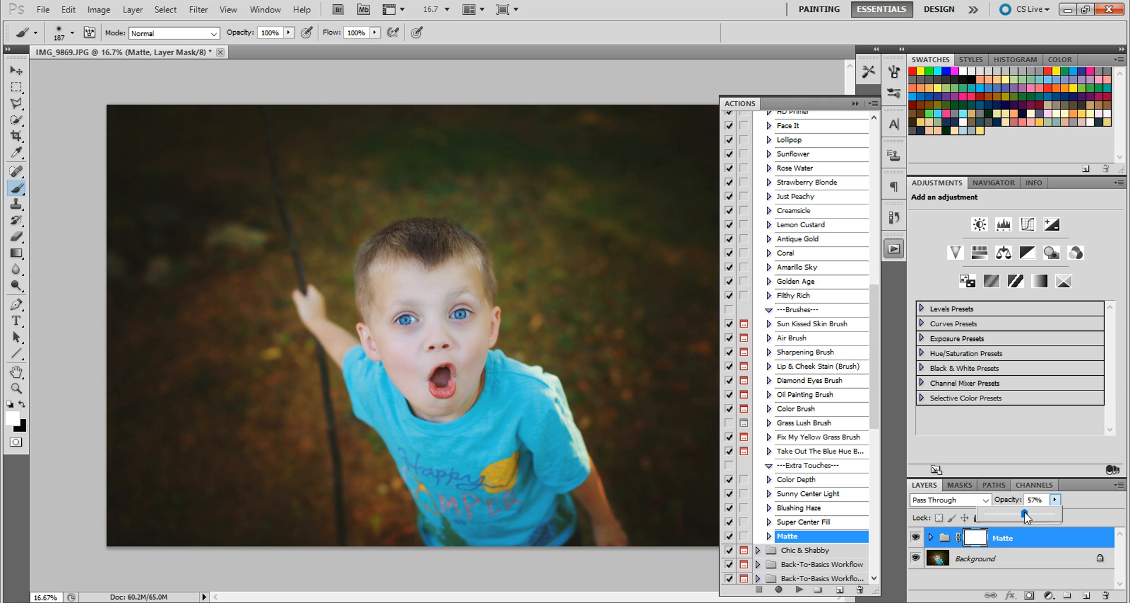
drag(1025, 515, 1020, 515)
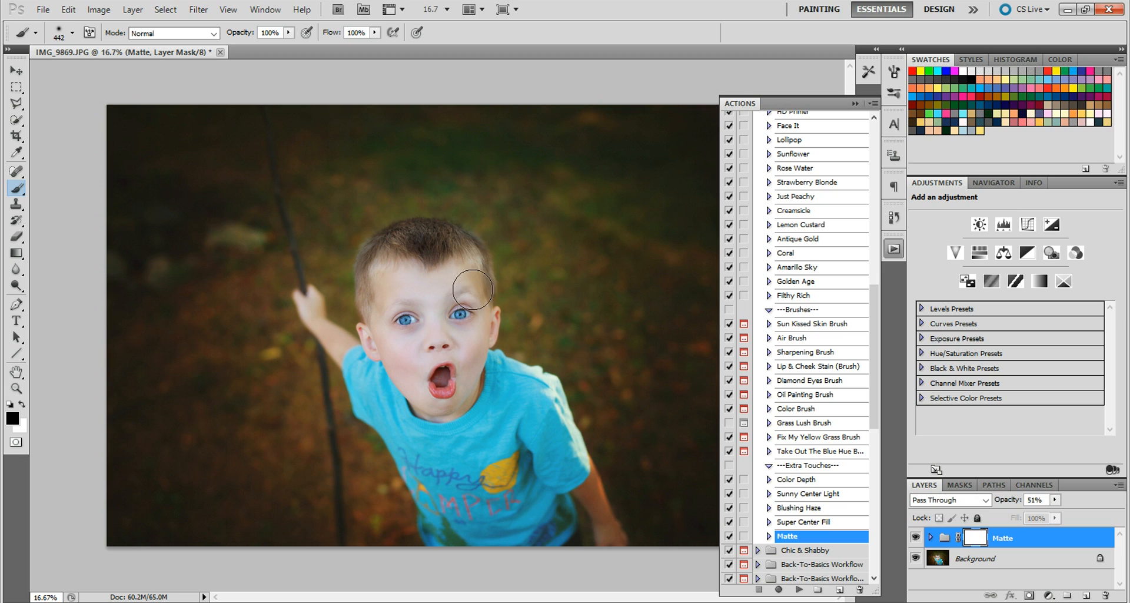
mouse_move(441, 397)
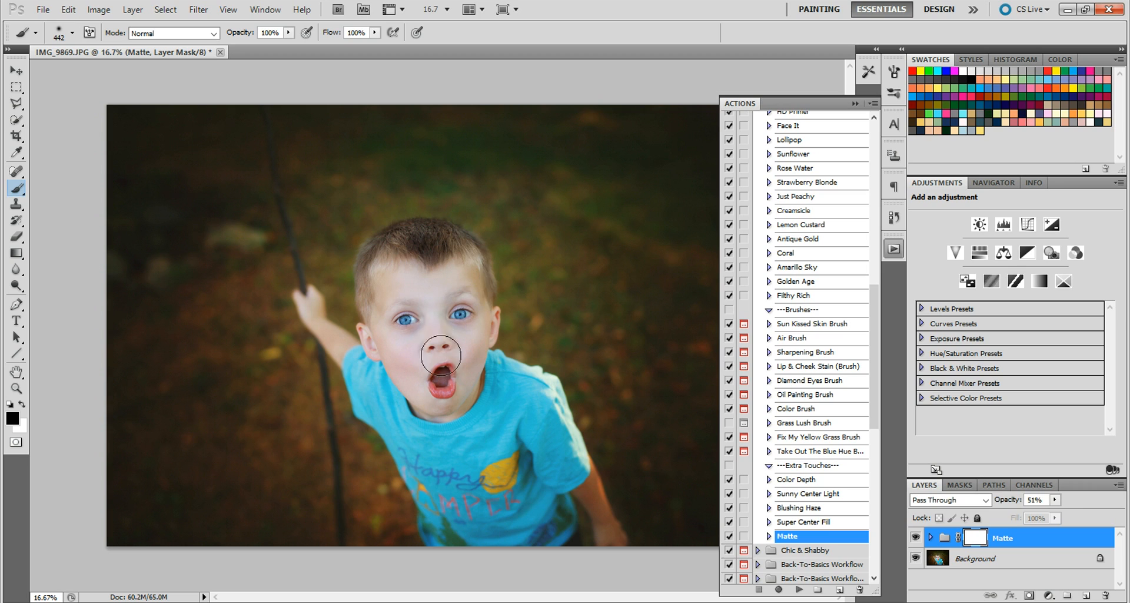
mouse_move(451, 307)
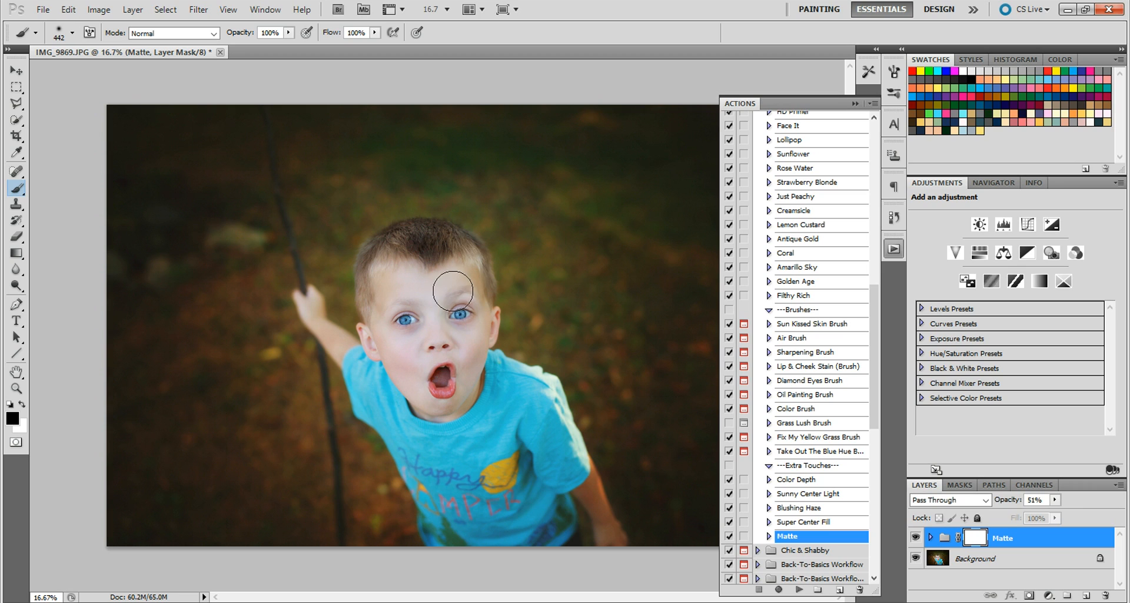
mouse_move(384, 326)
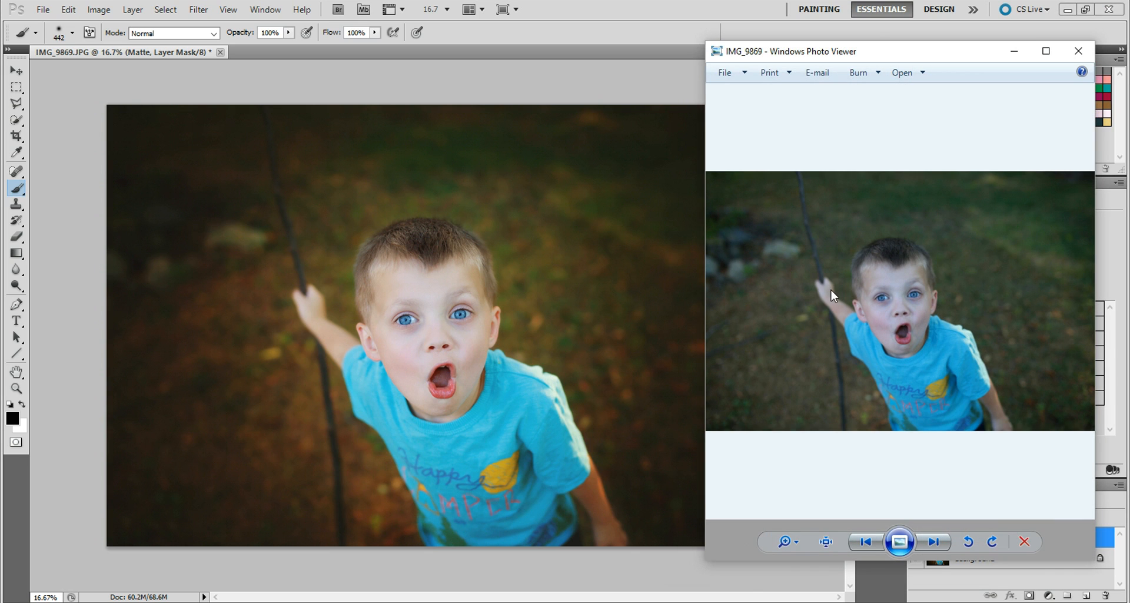
mouse_move(466, 385)
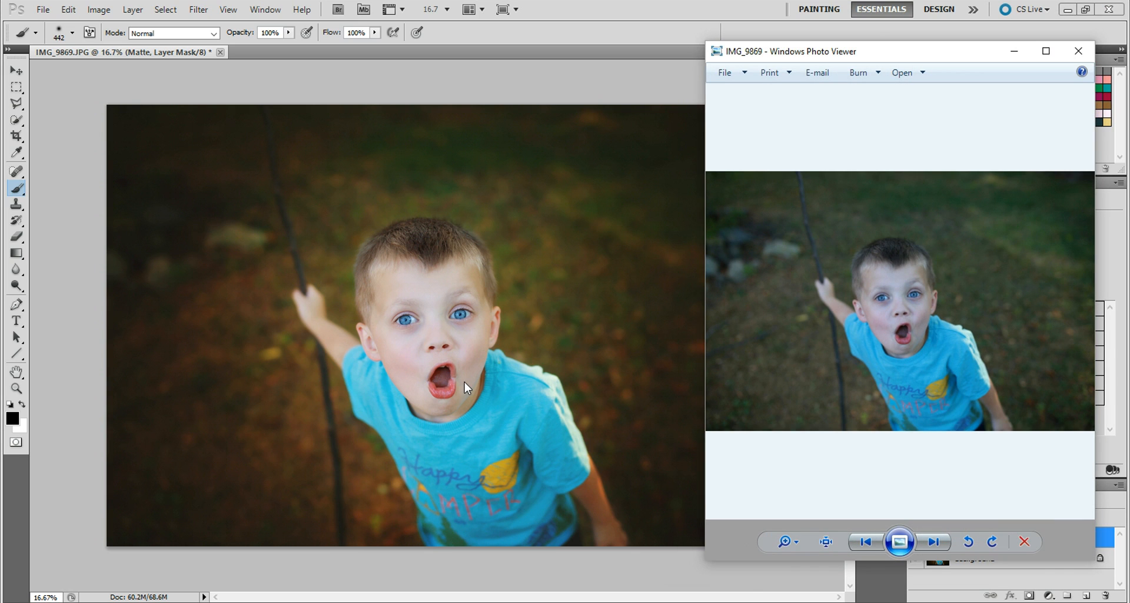